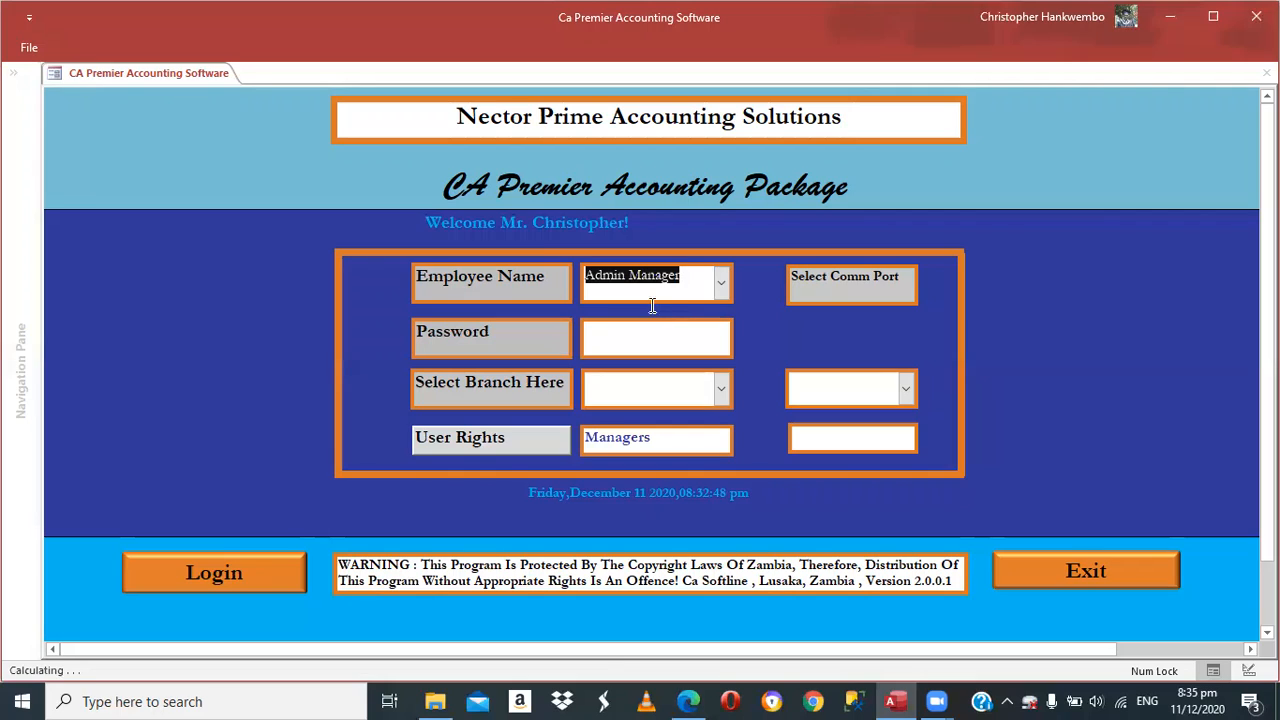
- Log in as Admin Manager with the password, port Com4 and branch Main Stores
type("**")
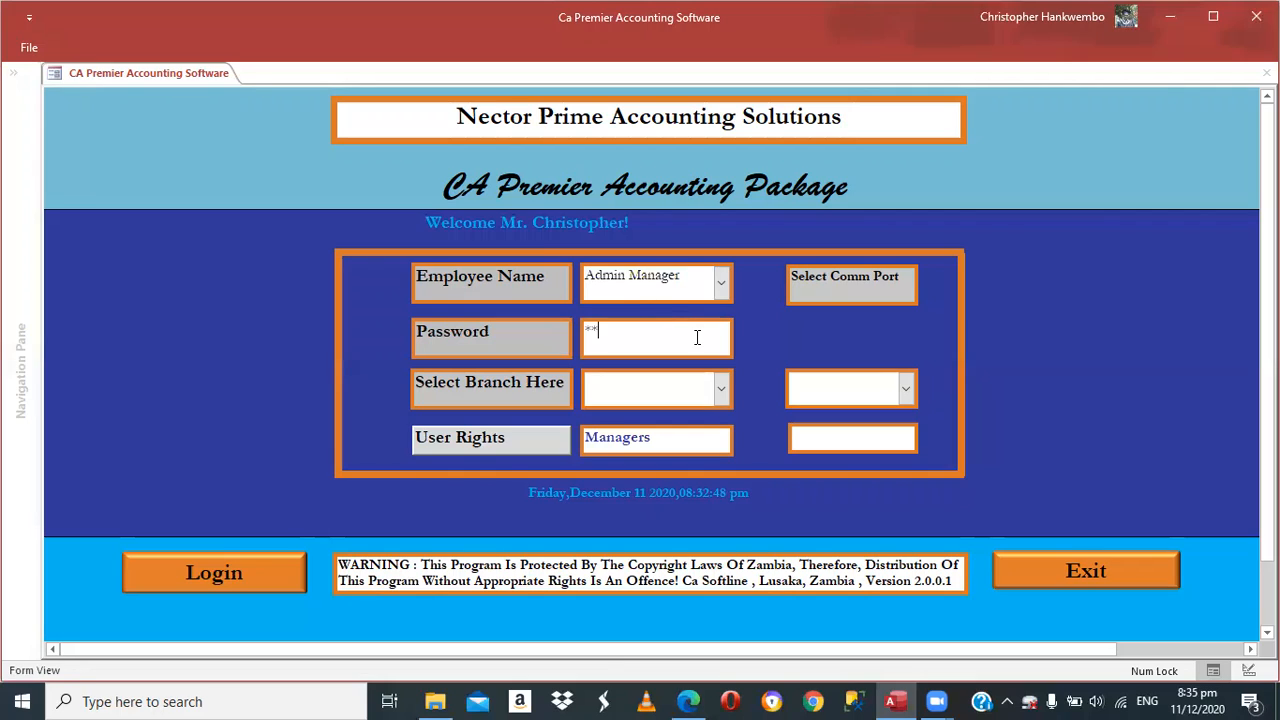
type("**")
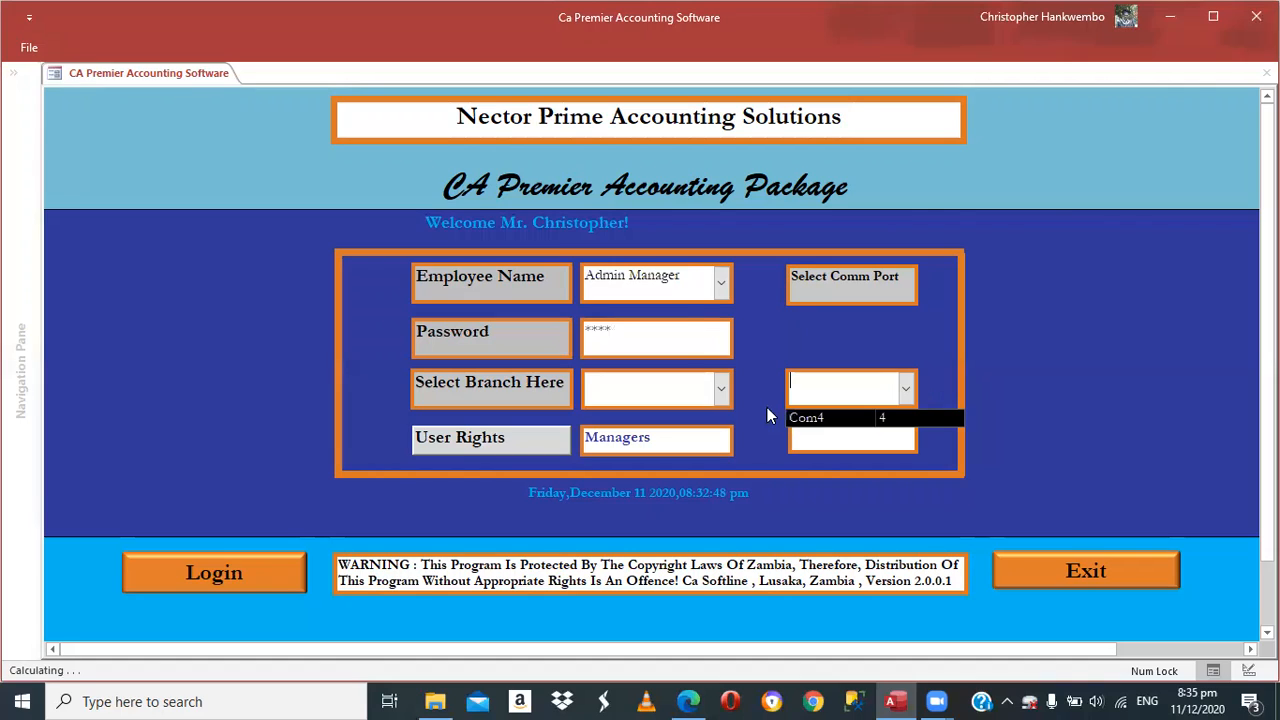
left_click(720, 388)
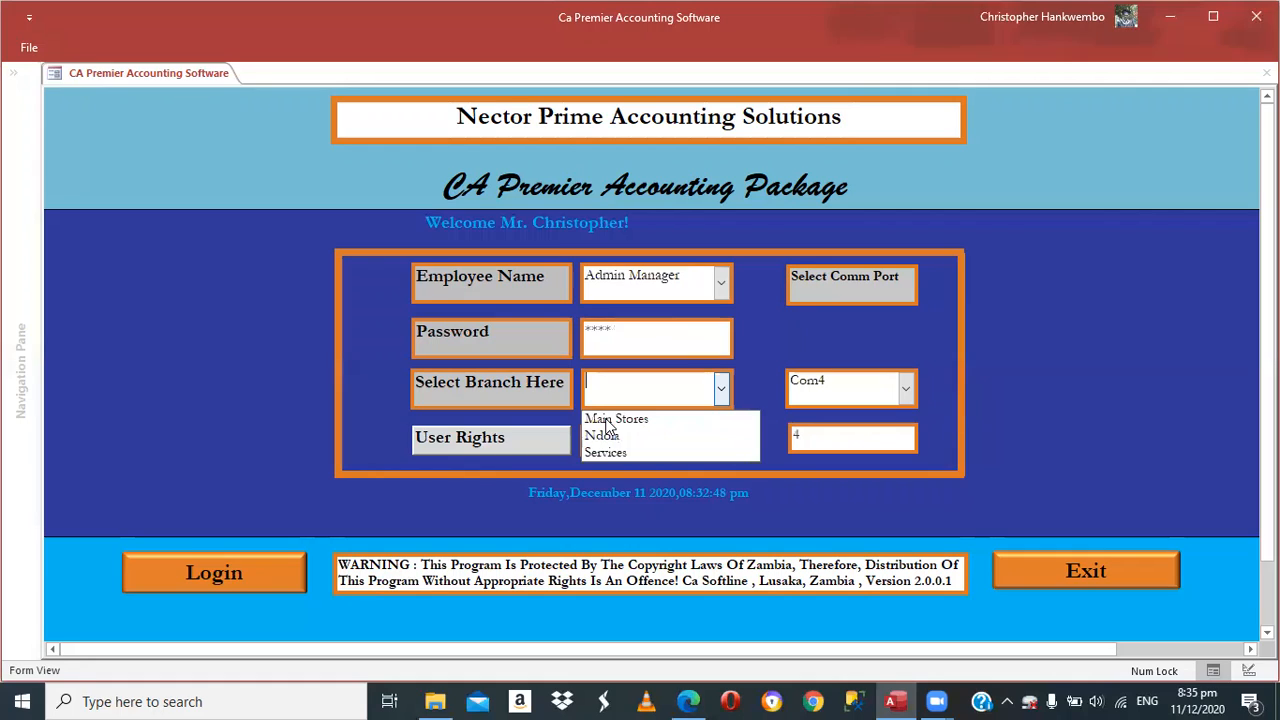
left_click(616, 420)
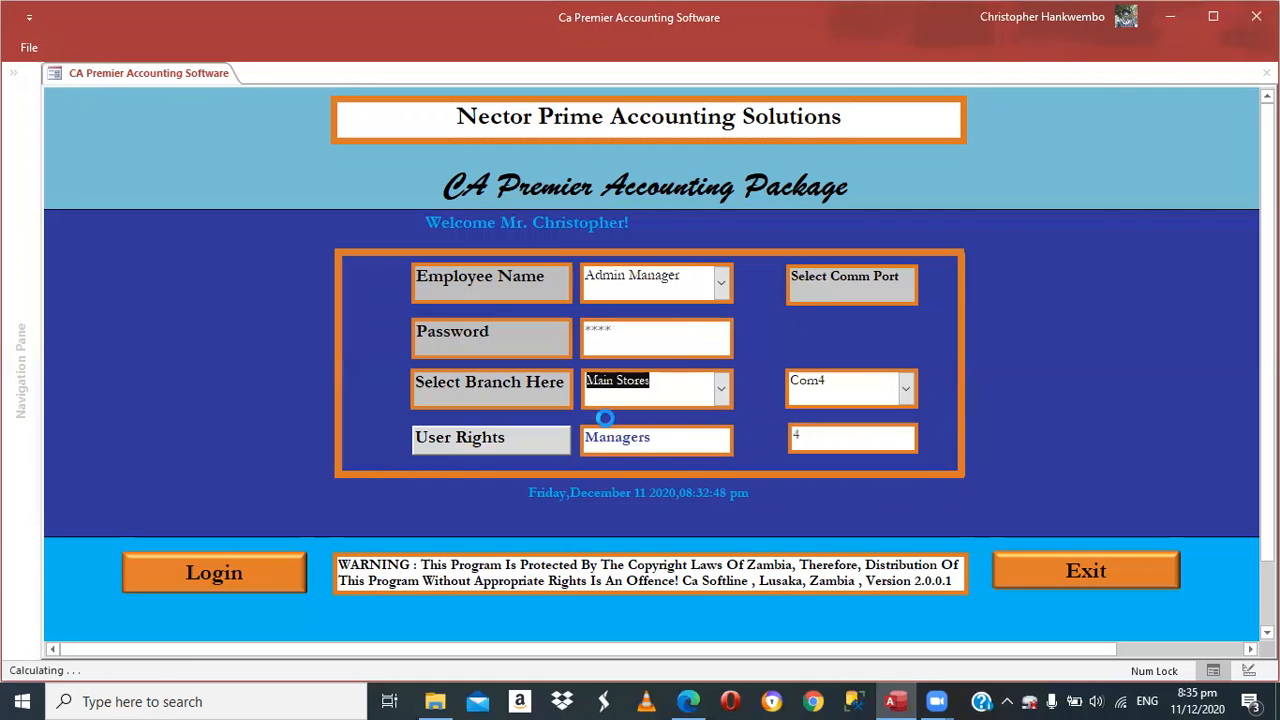
left_click(214, 572)
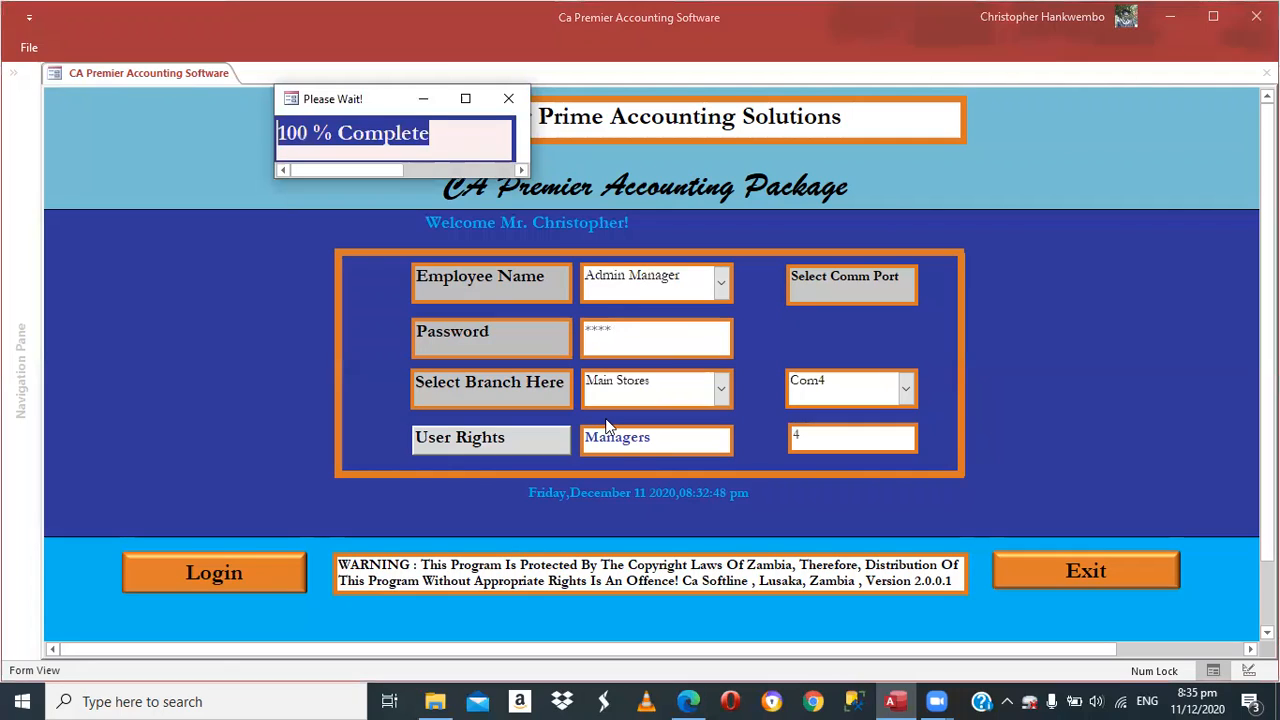
left_click(214, 572)
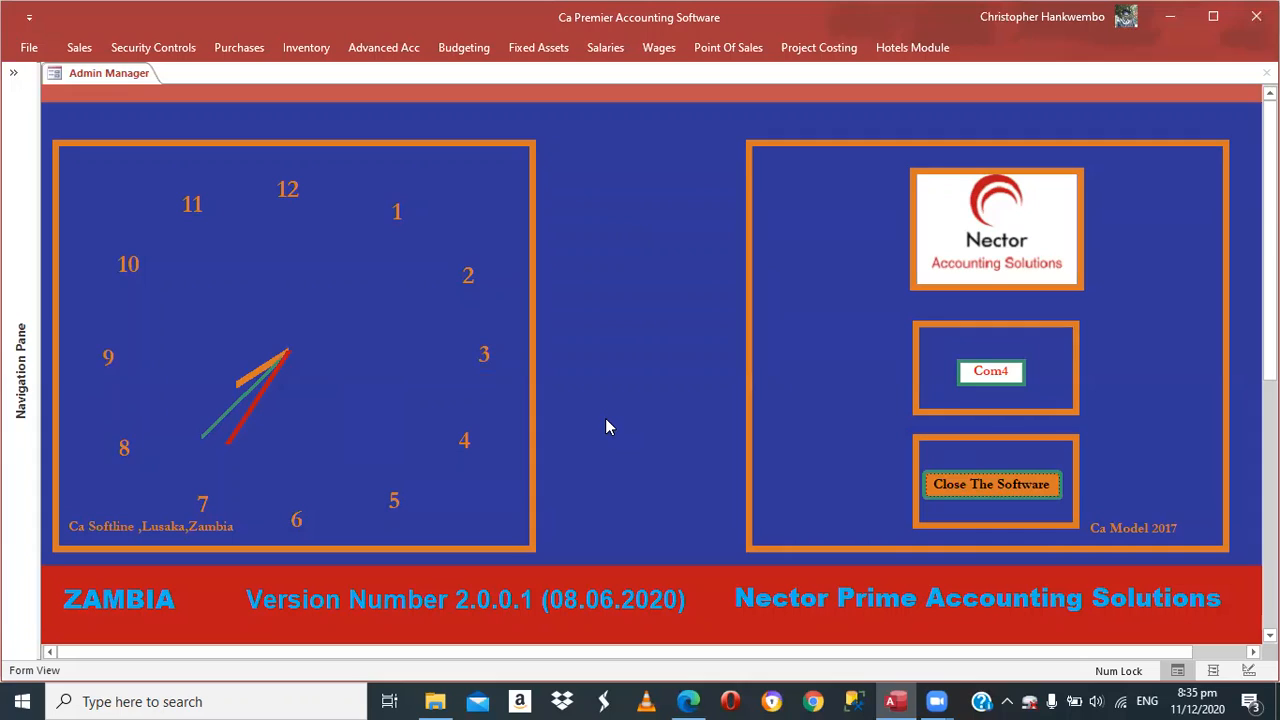
mouse_move(78, 52)
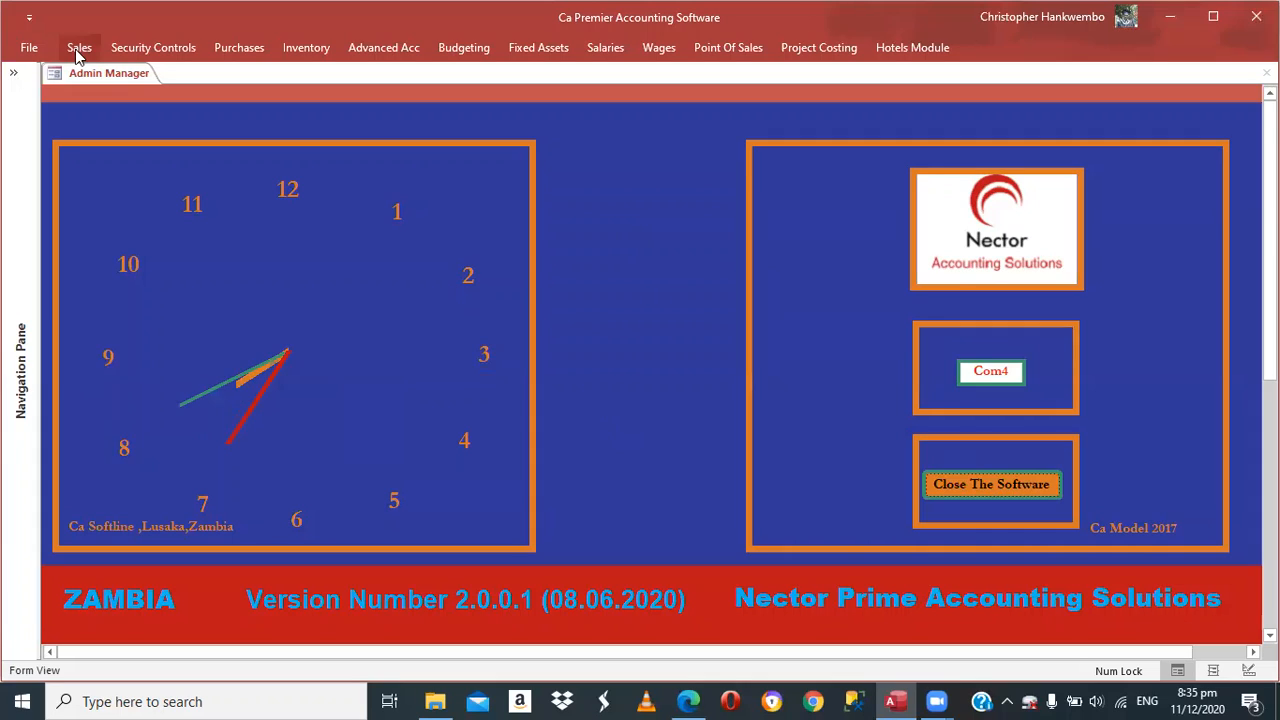
- Show the Sales features ribbon
left_click(76, 48)
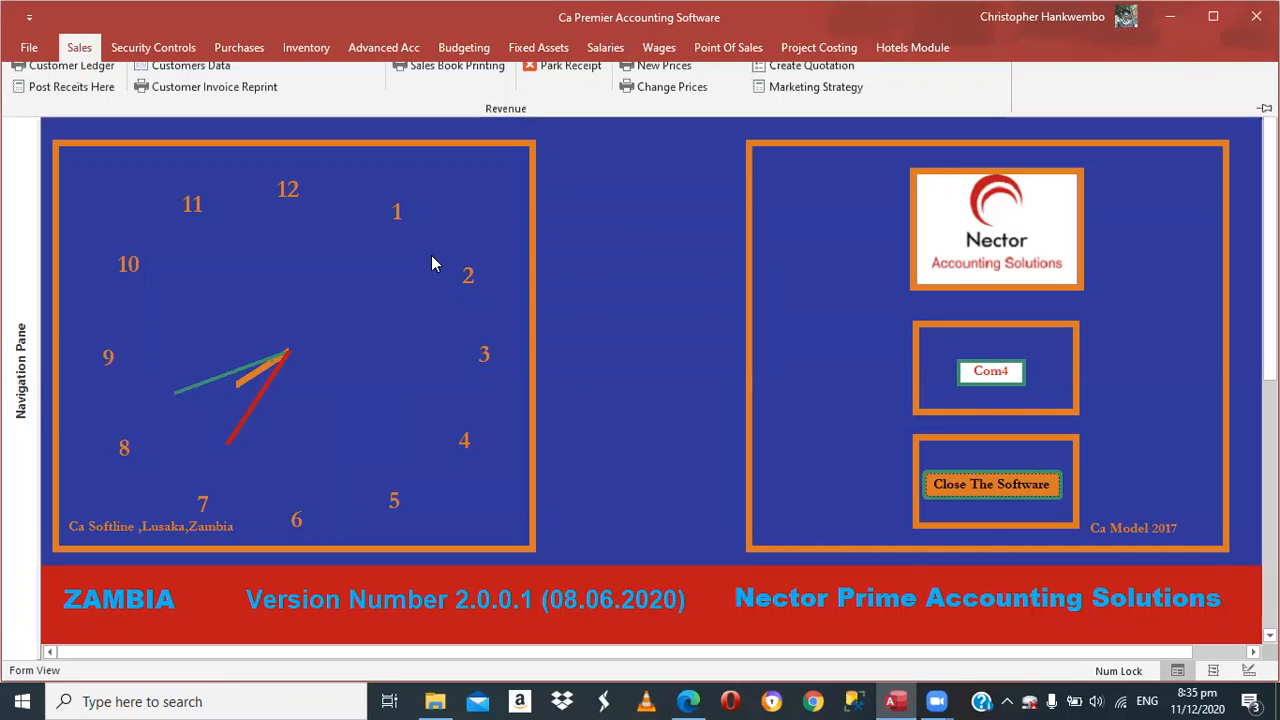
mouse_move(76, 88)
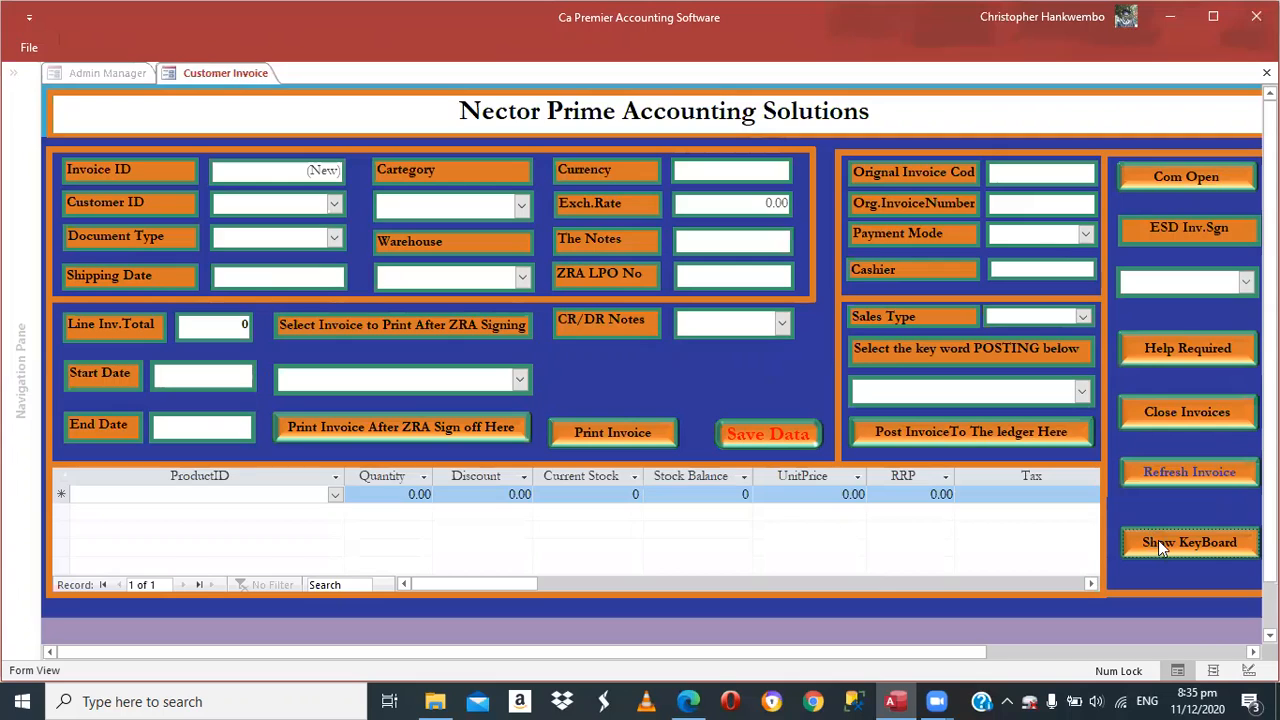
left_click(1188, 542)
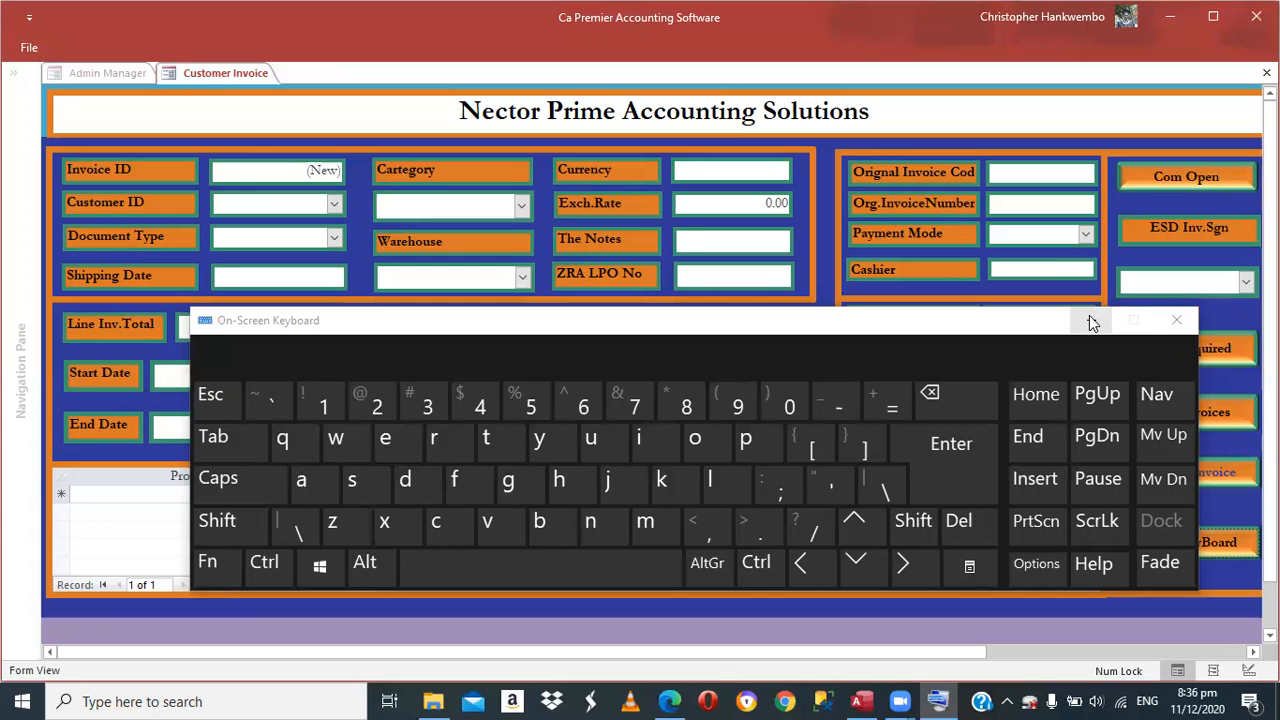
left_click(1176, 320)
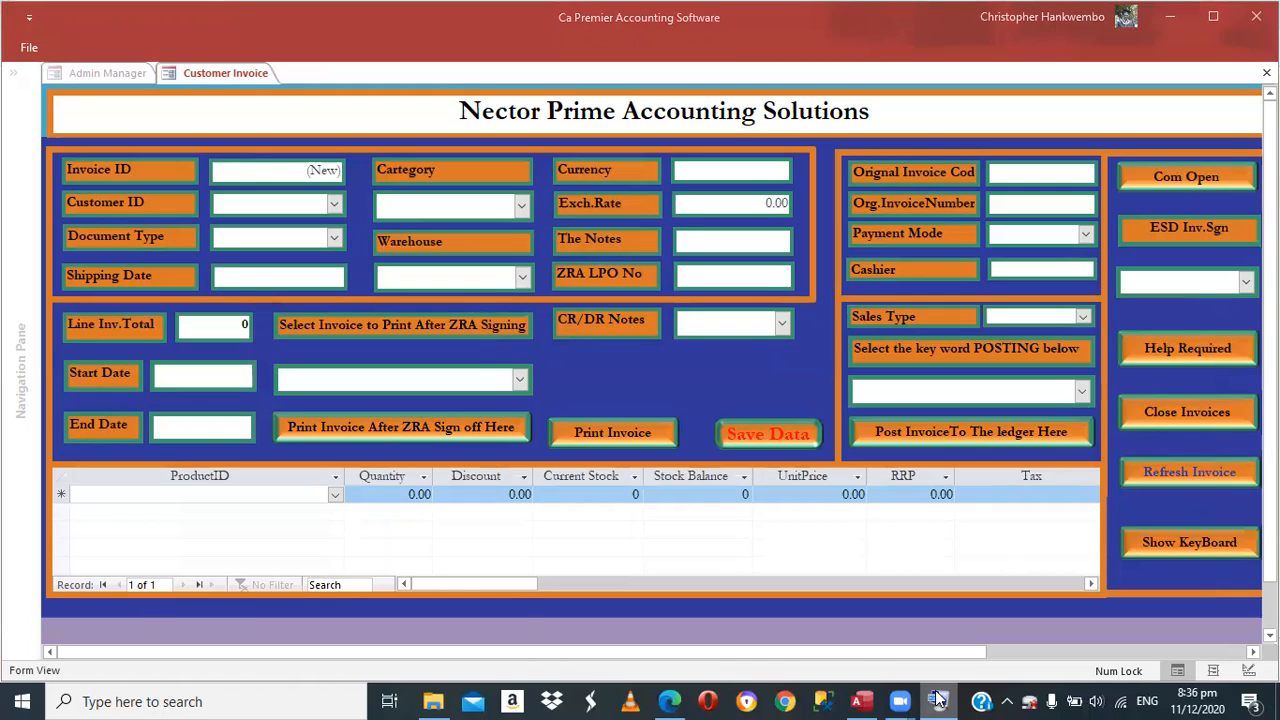
left_click(936, 700)
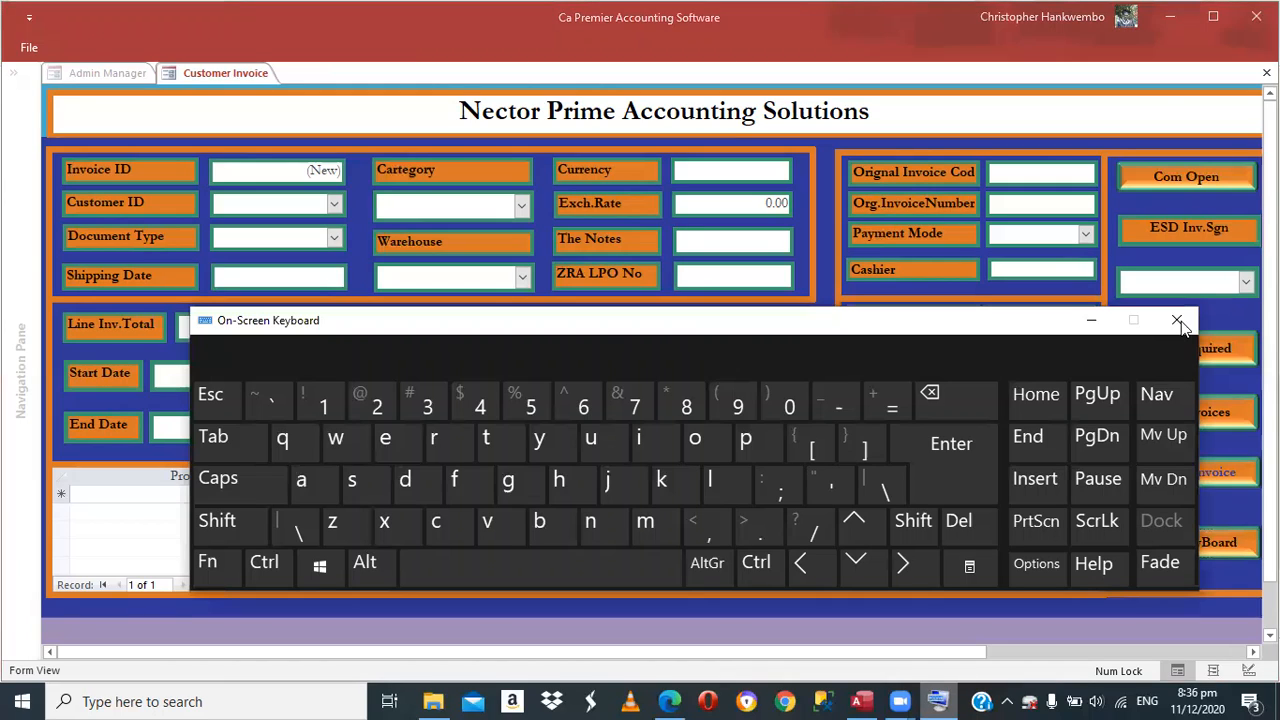
left_click(1176, 320)
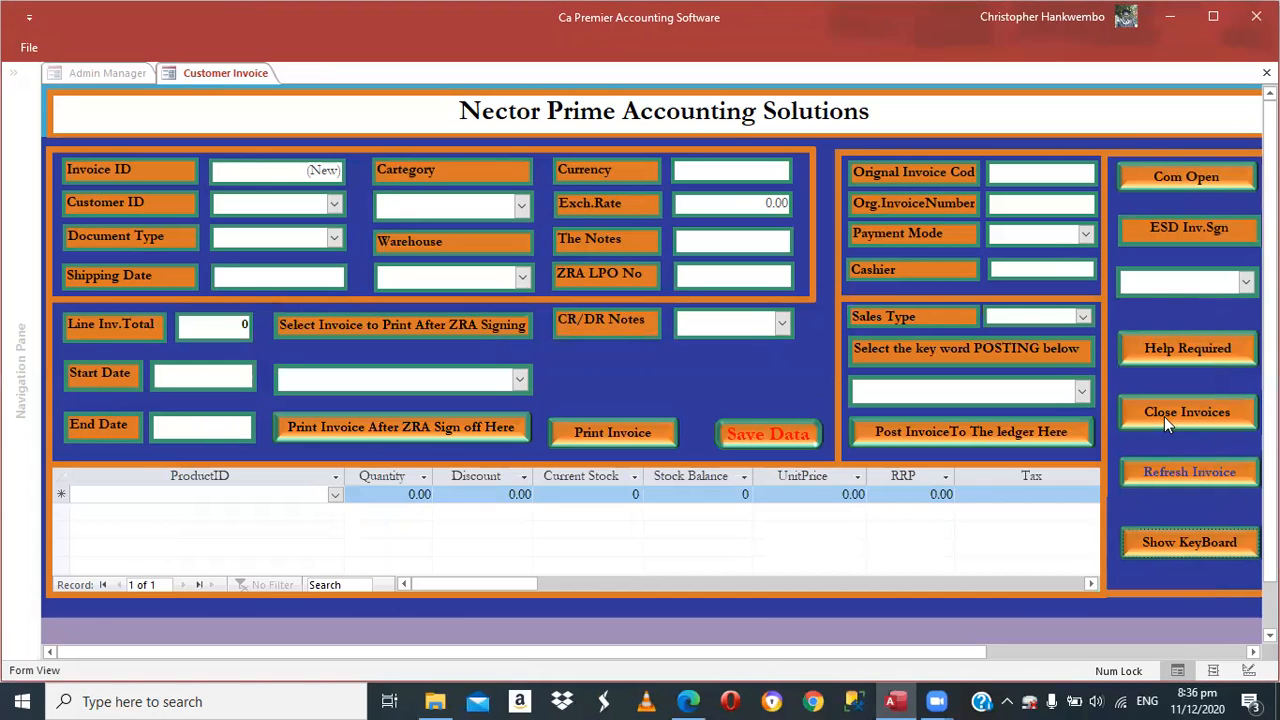
mouse_move(1168, 422)
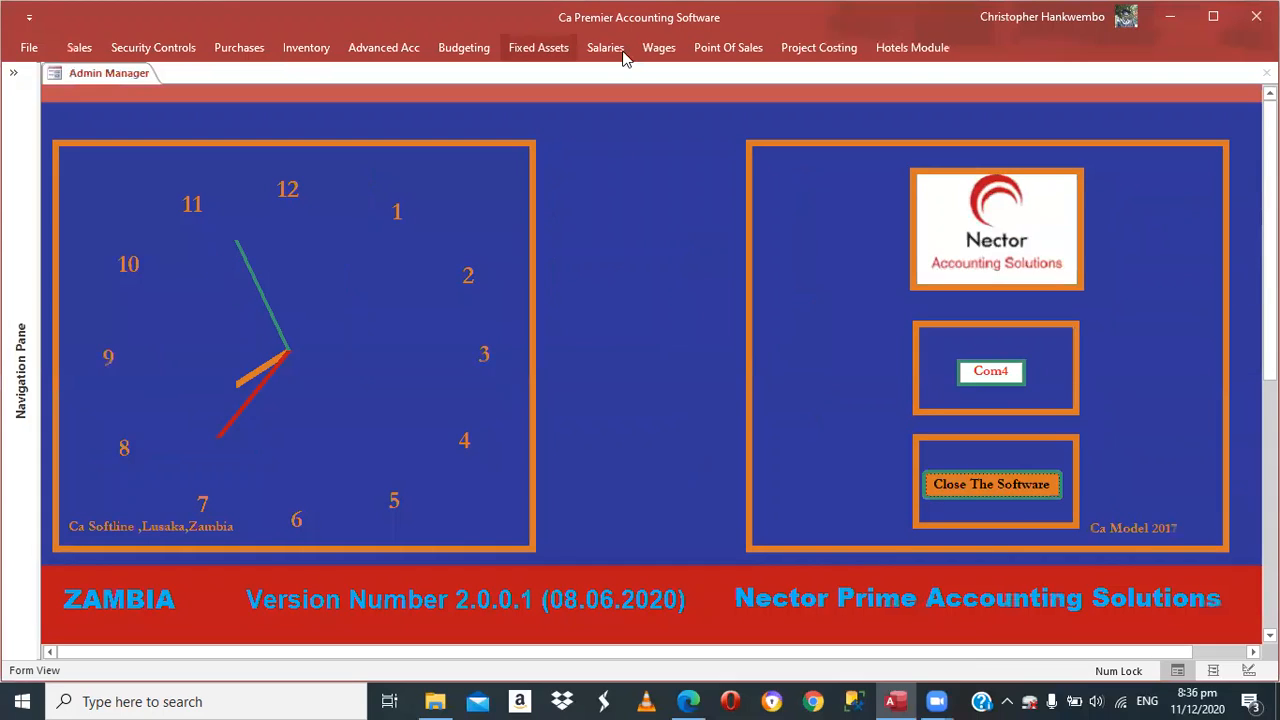
mouse_move(712, 56)
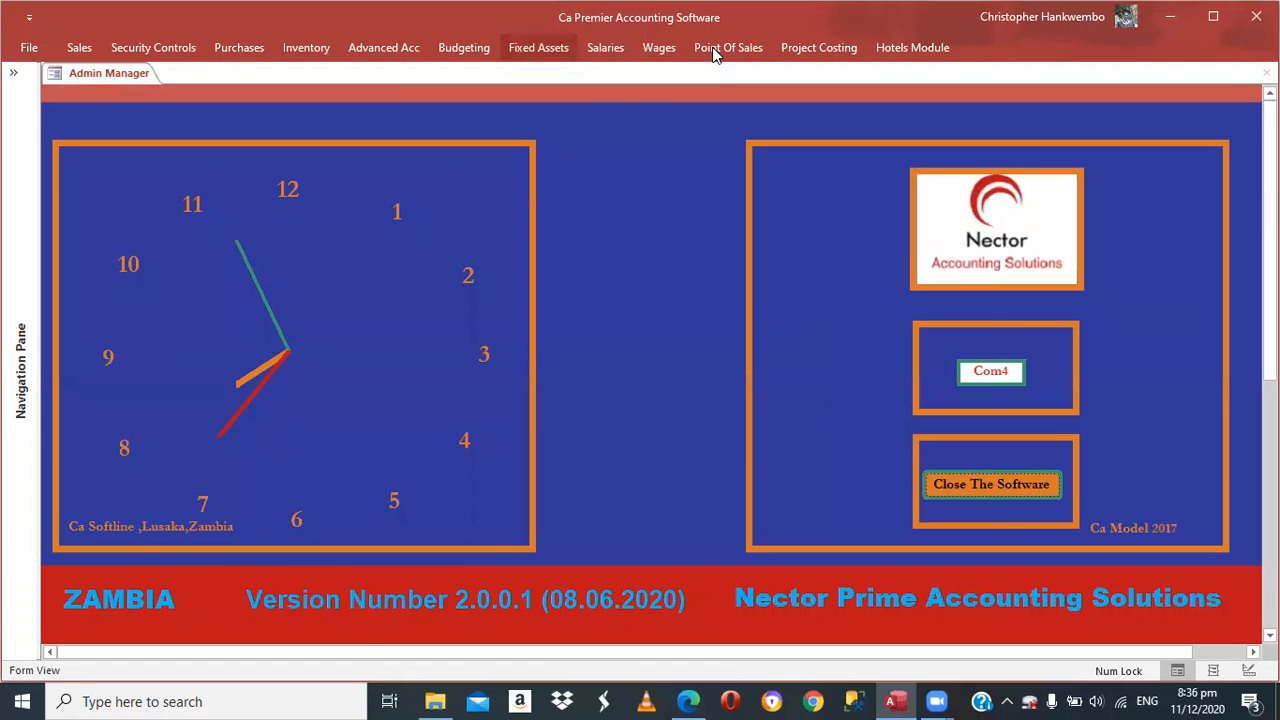
- Show the Point Of Sales features ribbon
left_click(728, 48)
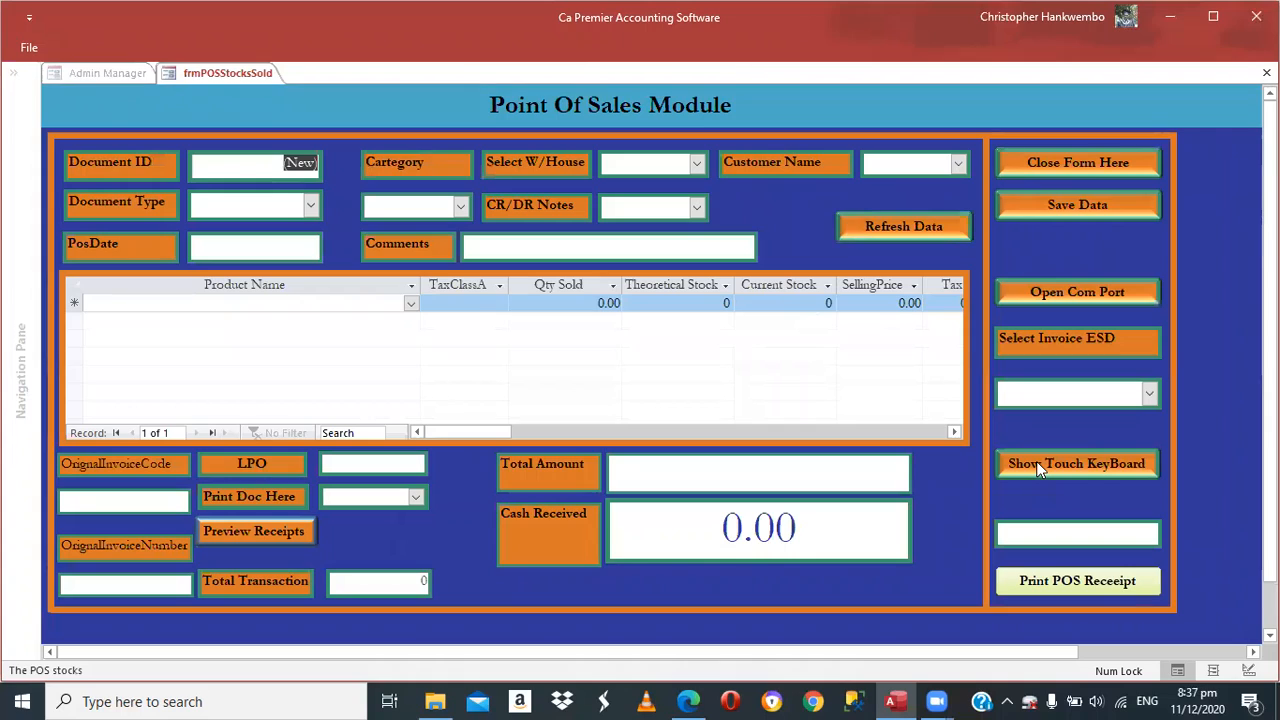
- Display the on-screen touch keyboard over the blank Point Of Sales form
left_click(1076, 464)
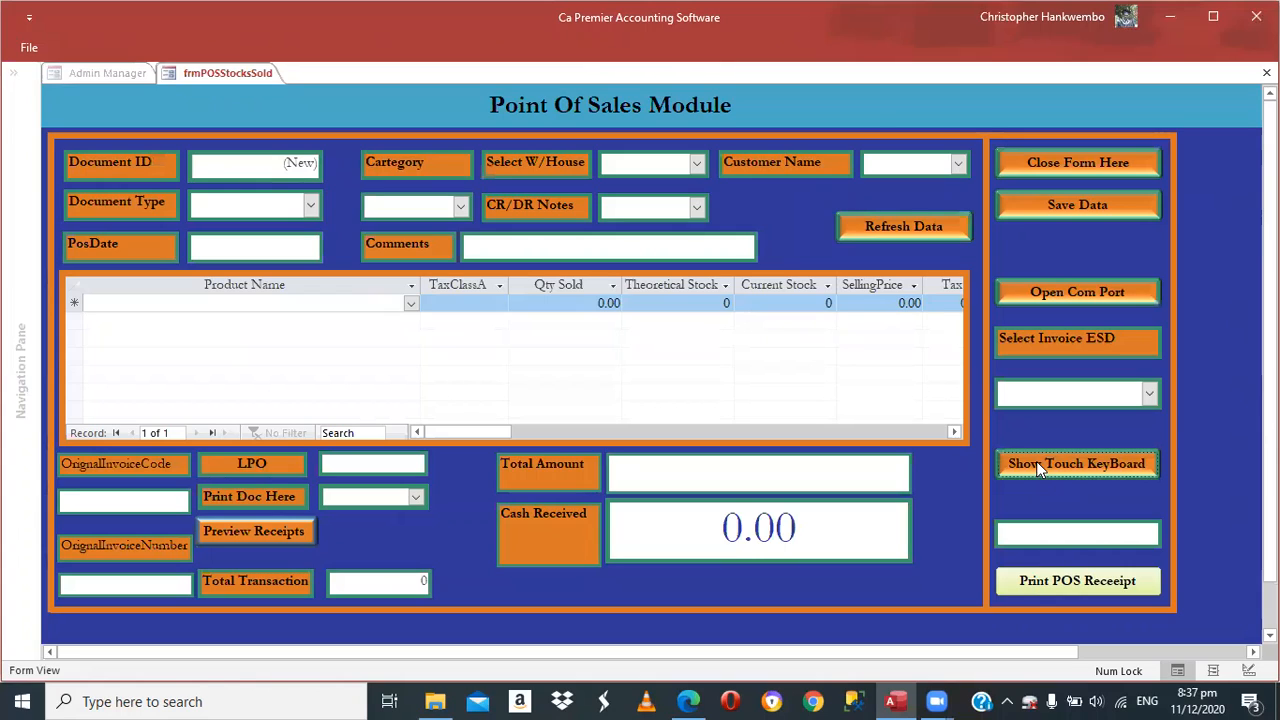
left_click(1076, 464)
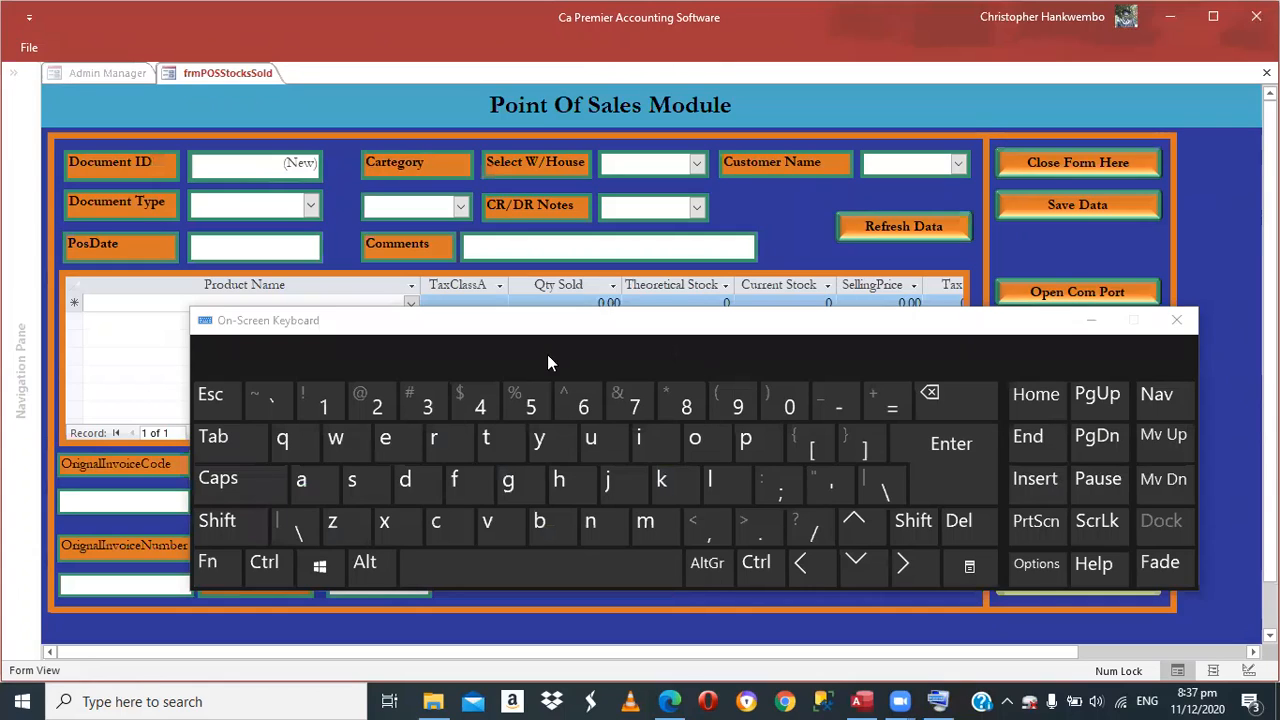
mouse_move(780, 332)
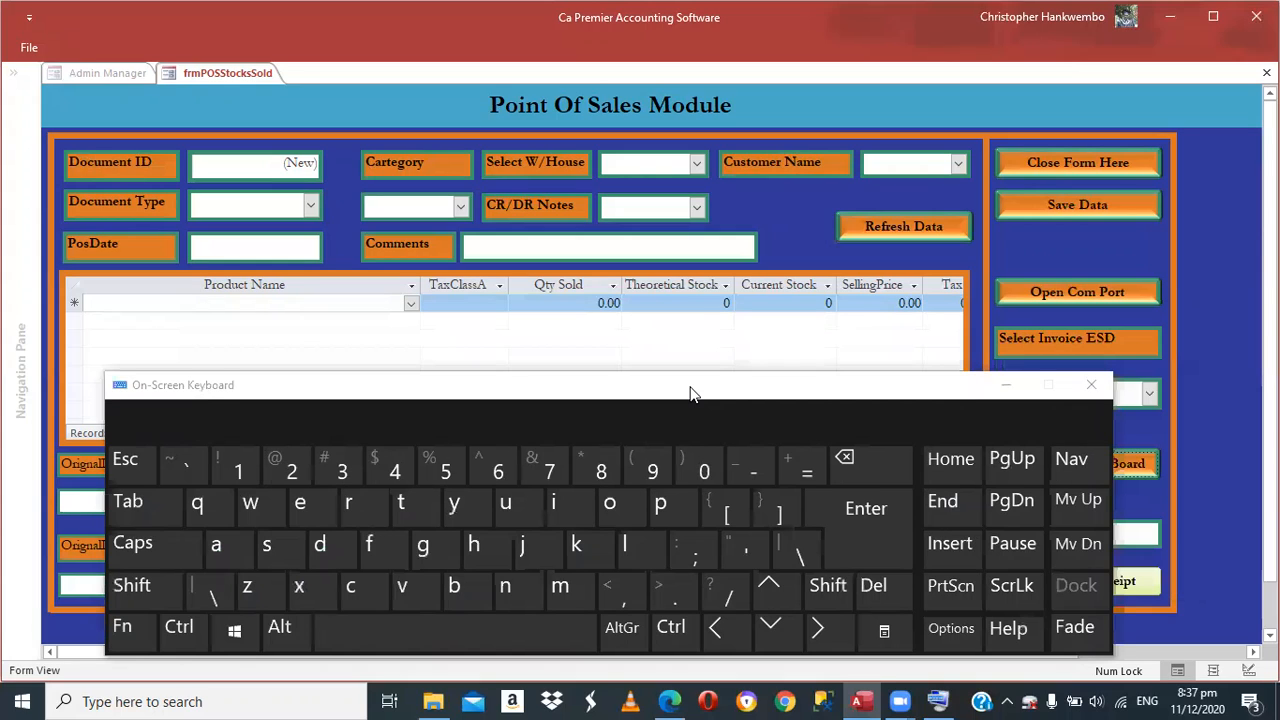
mouse_move(472, 358)
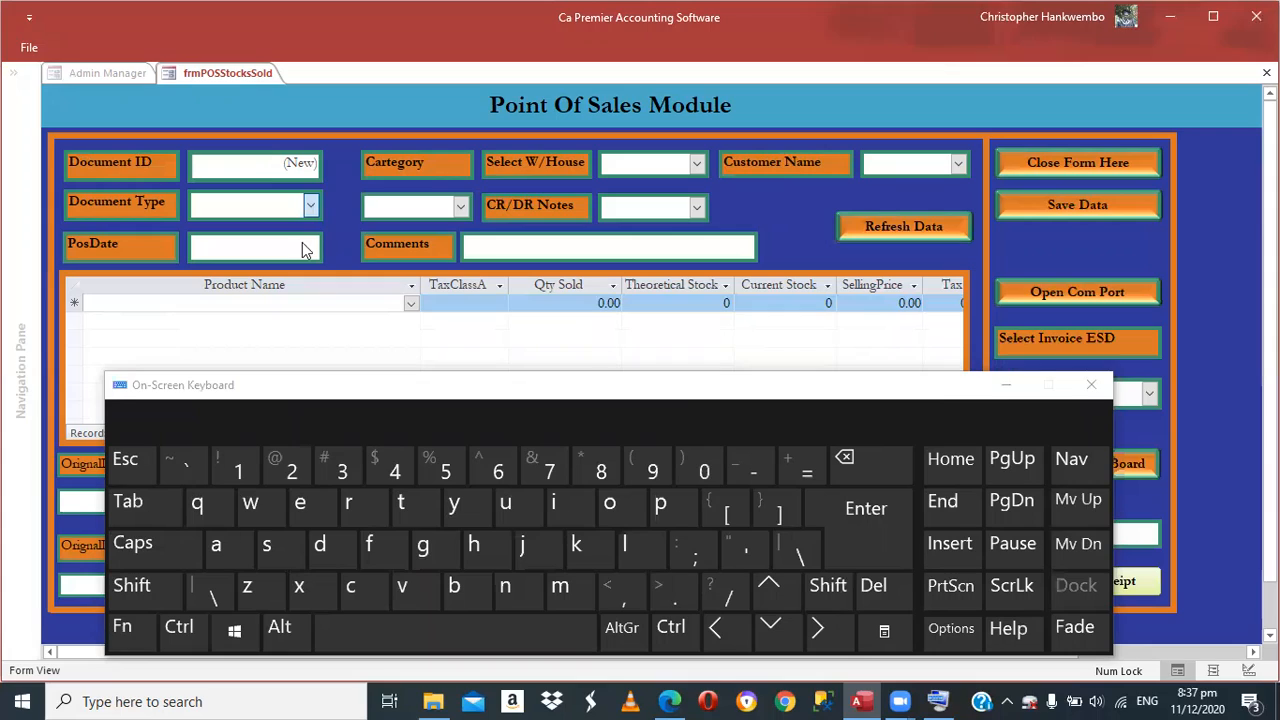
- Fill the PosDate field with the sale date 11/12/2020
left_click(308, 204)
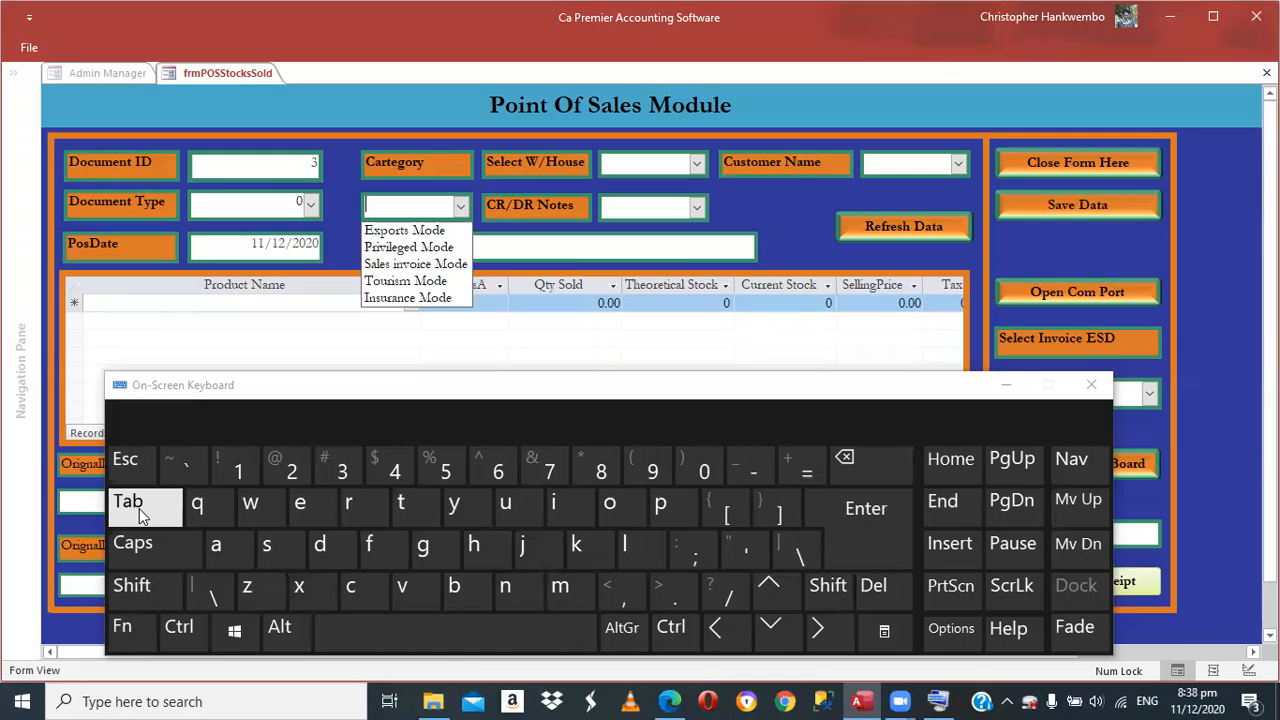
mouse_move(404, 264)
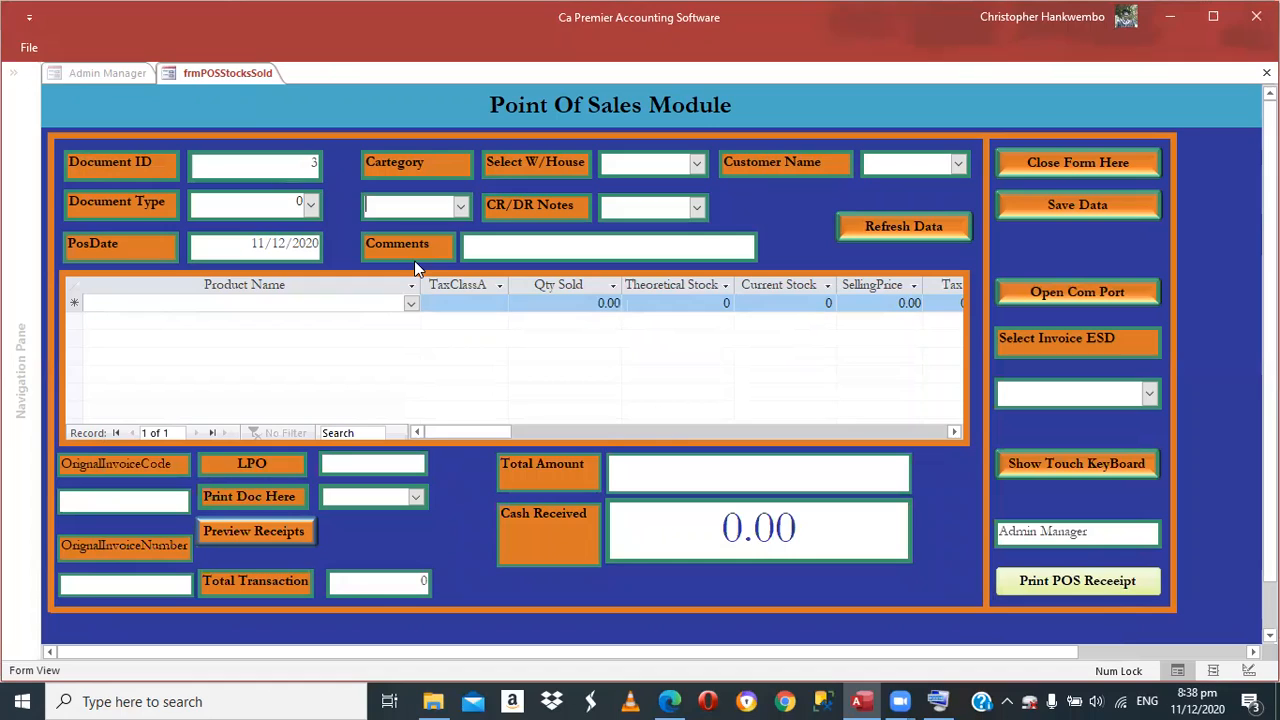
- Set Category to Sales invoice Mode and show the on-screen keyboard again
left_click(460, 204)
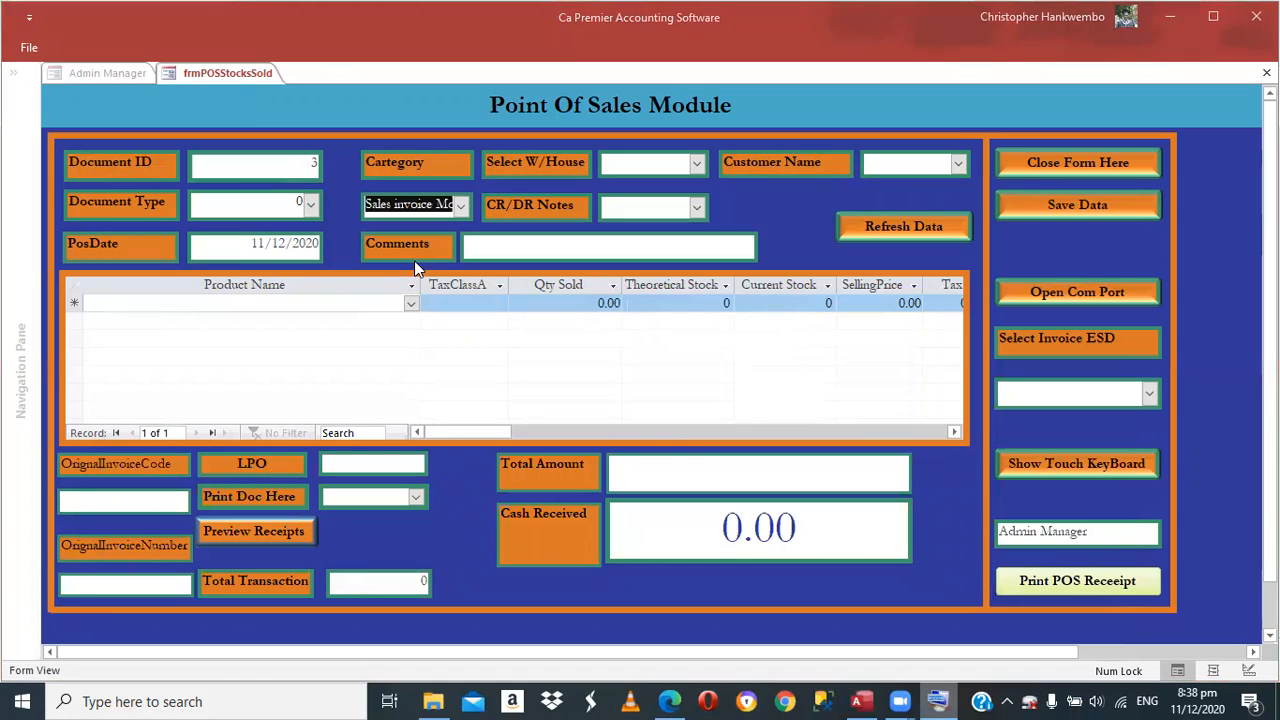
mouse_move(940, 700)
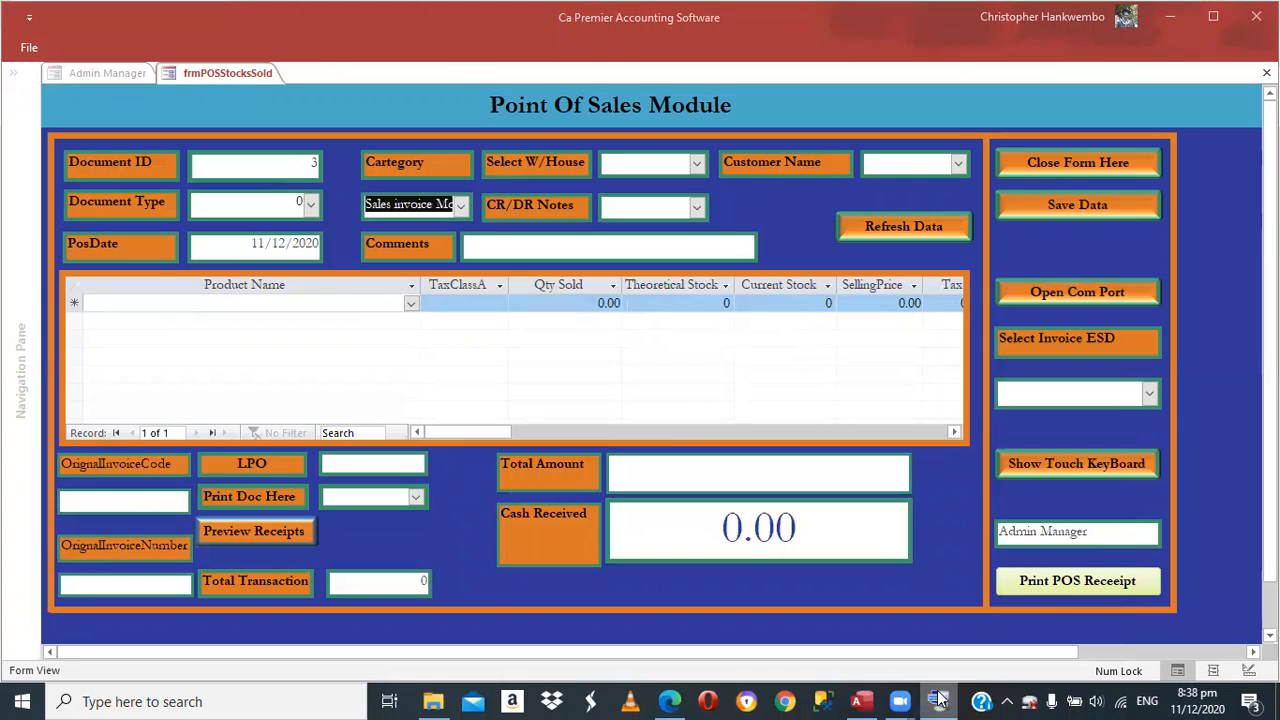
left_click(1076, 464)
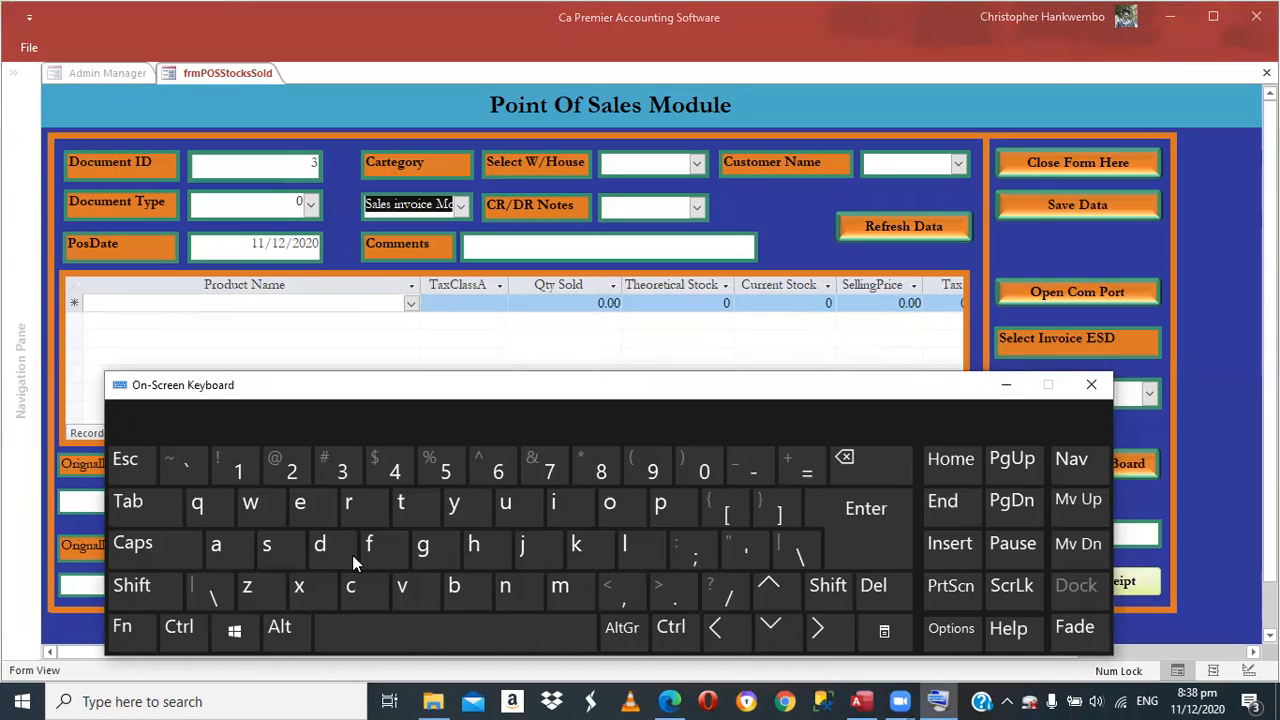
mouse_move(156, 530)
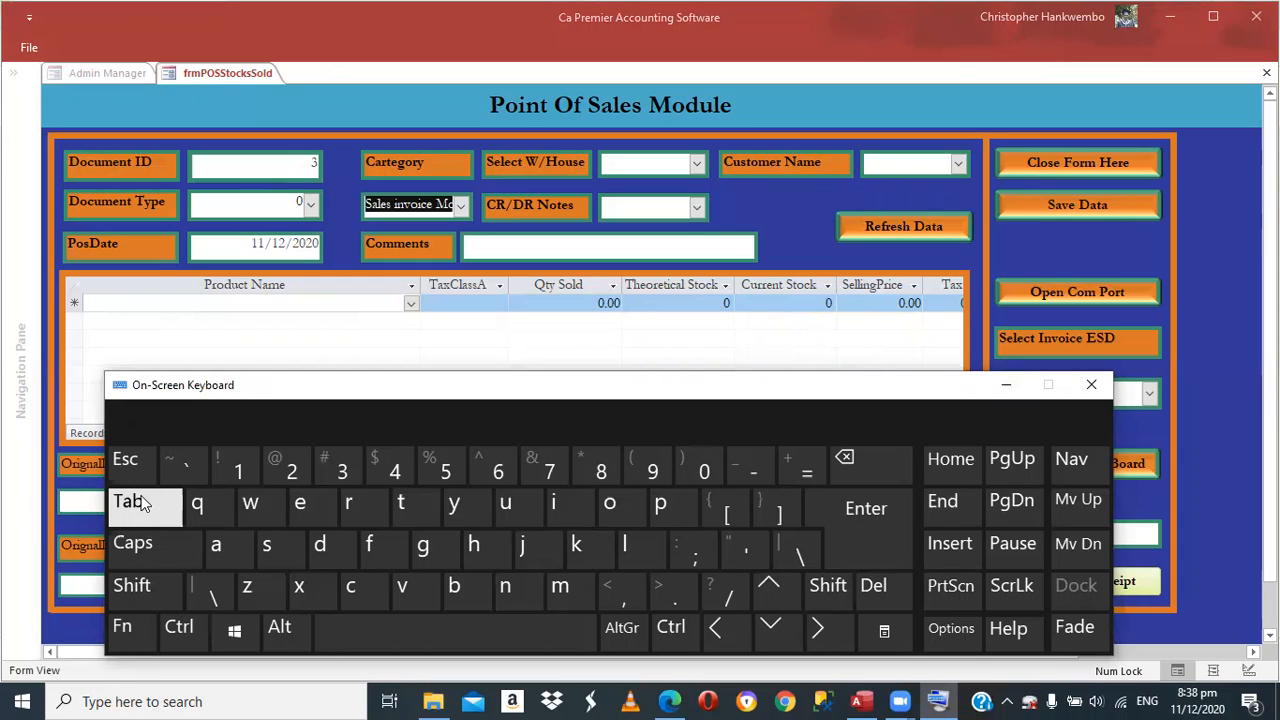
mouse_move(196, 520)
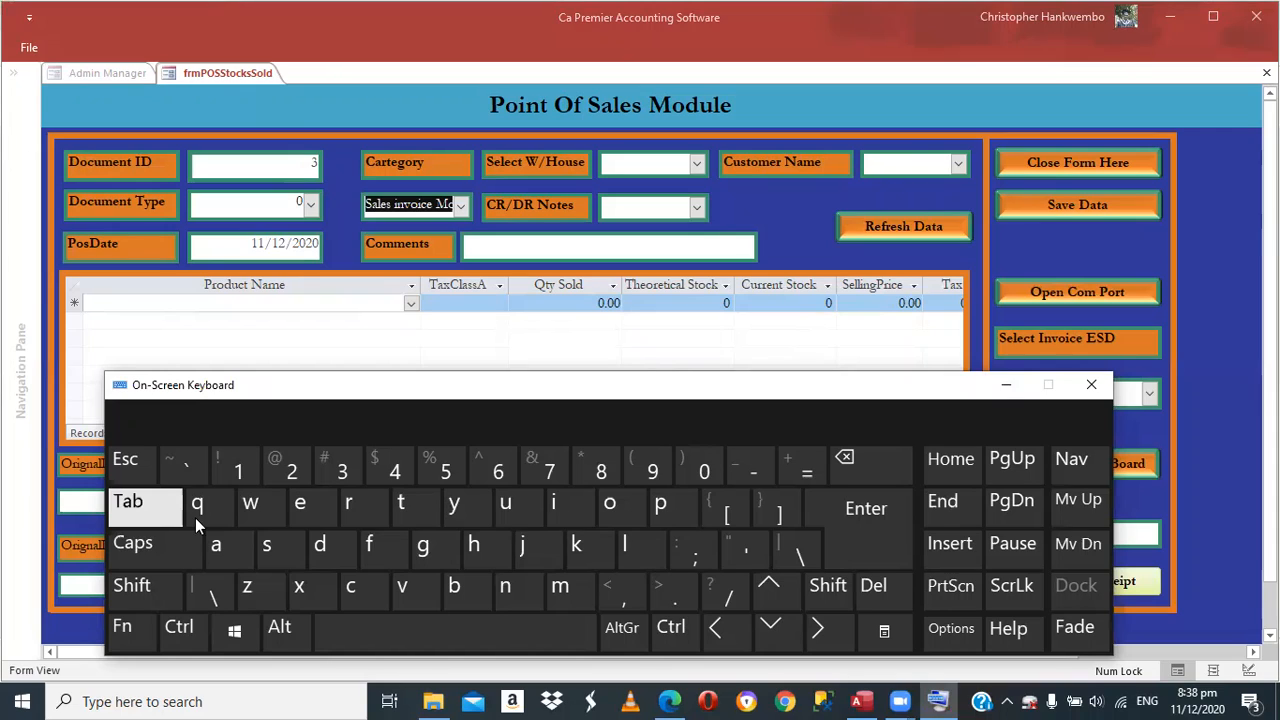
mouse_move(196, 520)
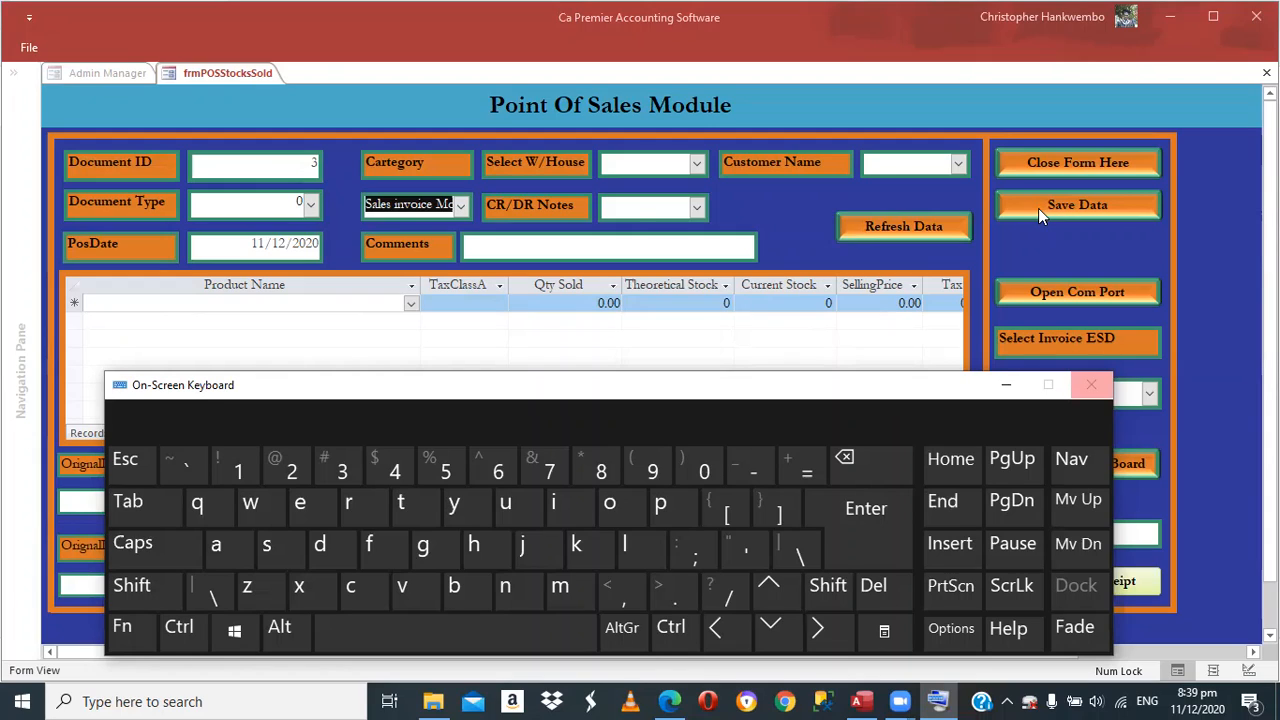
mouse_move(640, 216)
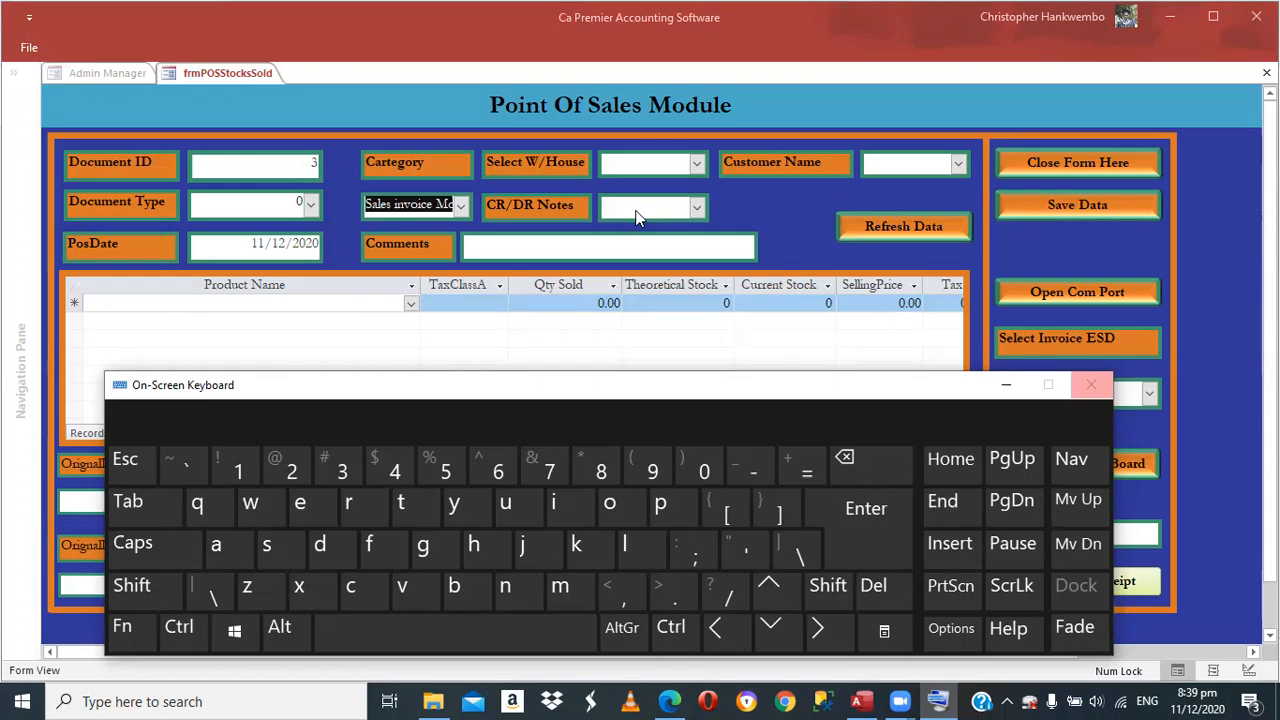
mouse_move(656, 212)
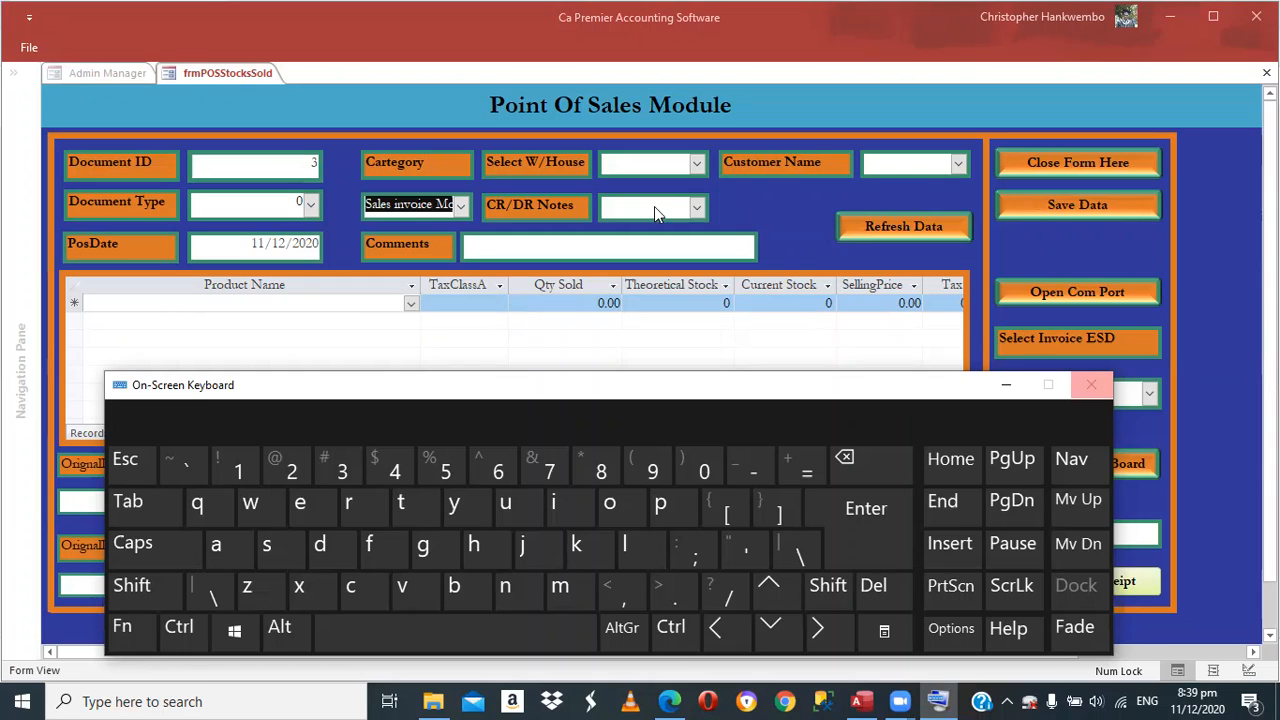
- Set the sale's warehouse to Main Stores and bring the on-screen keyboard back
left_click(1092, 384)
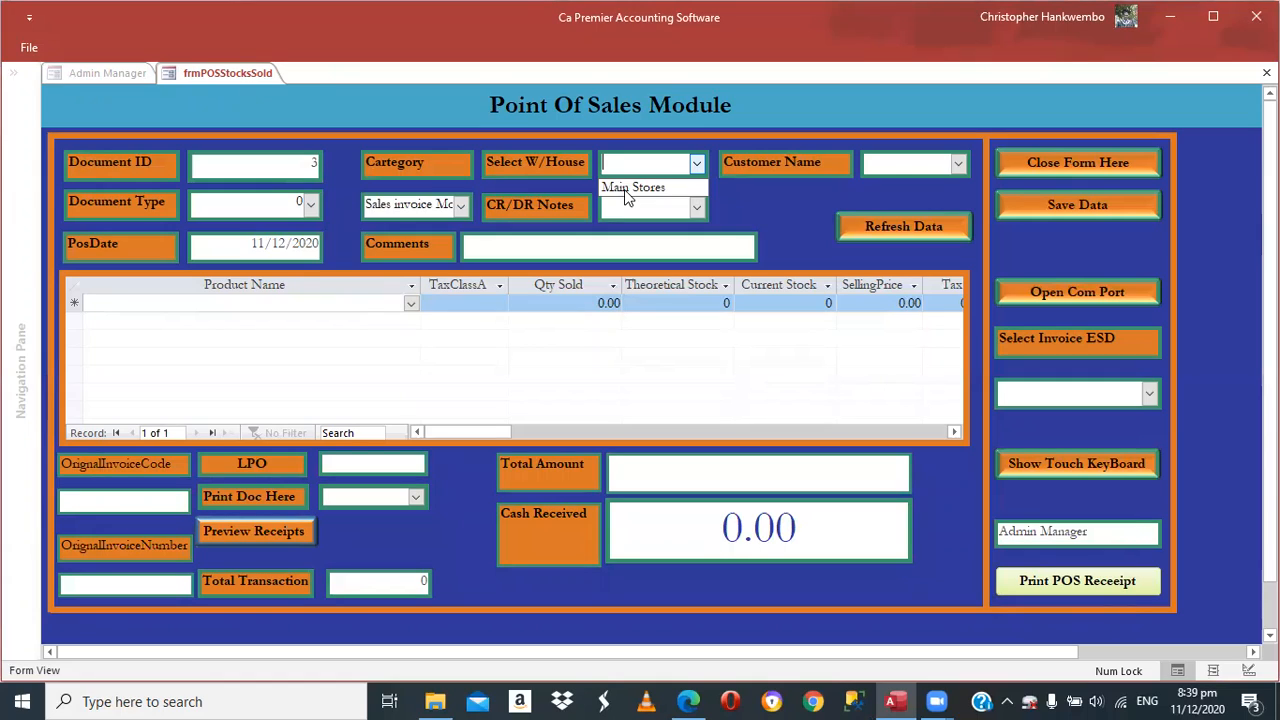
left_click(634, 188)
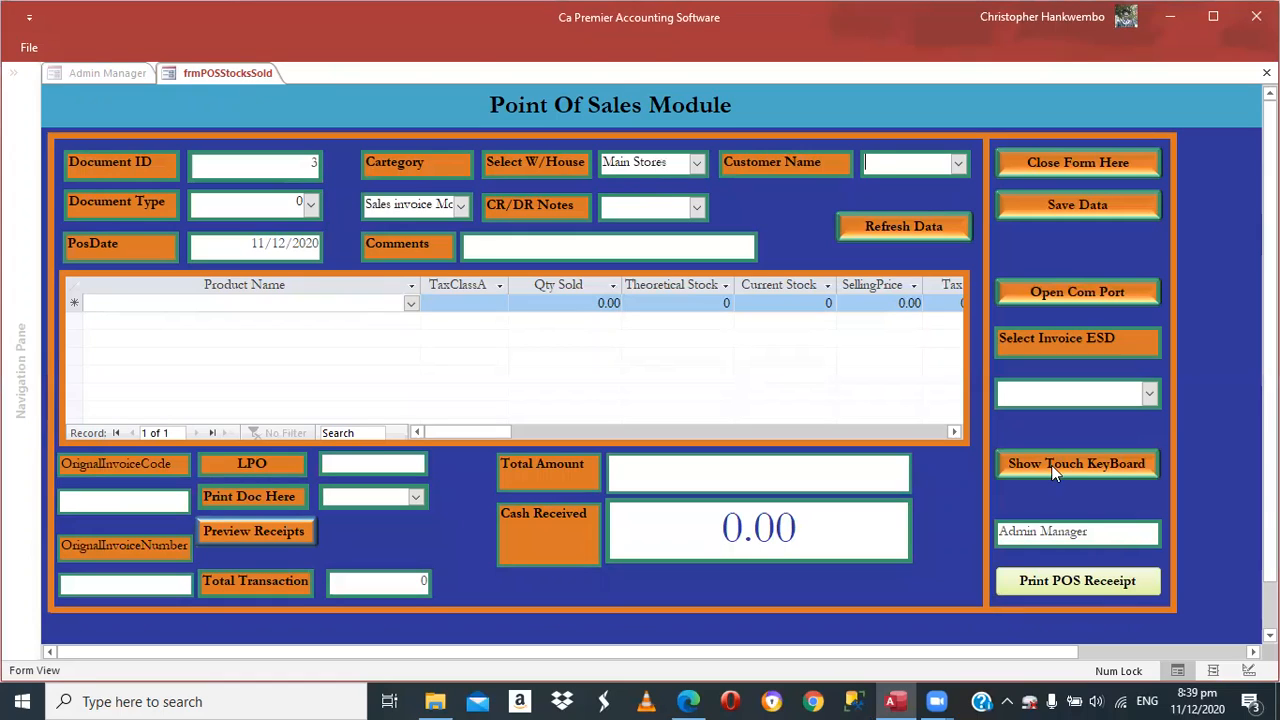
left_click(1076, 464)
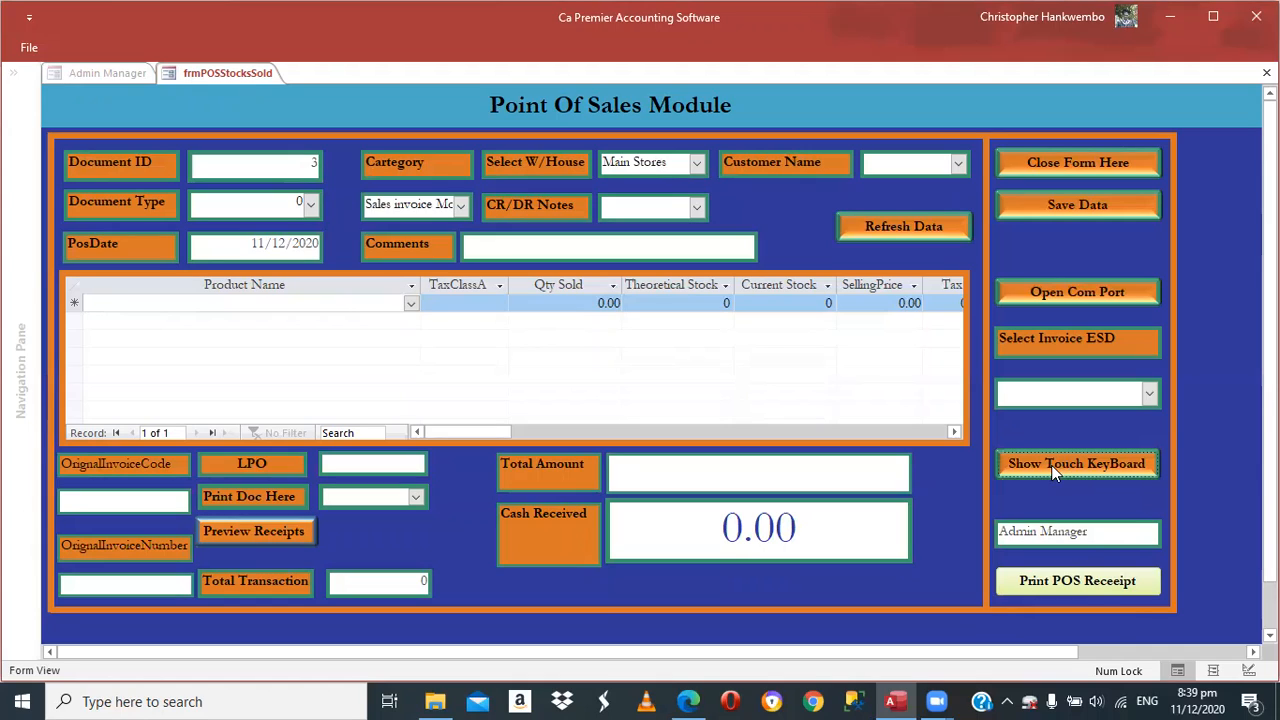
left_click(1076, 464)
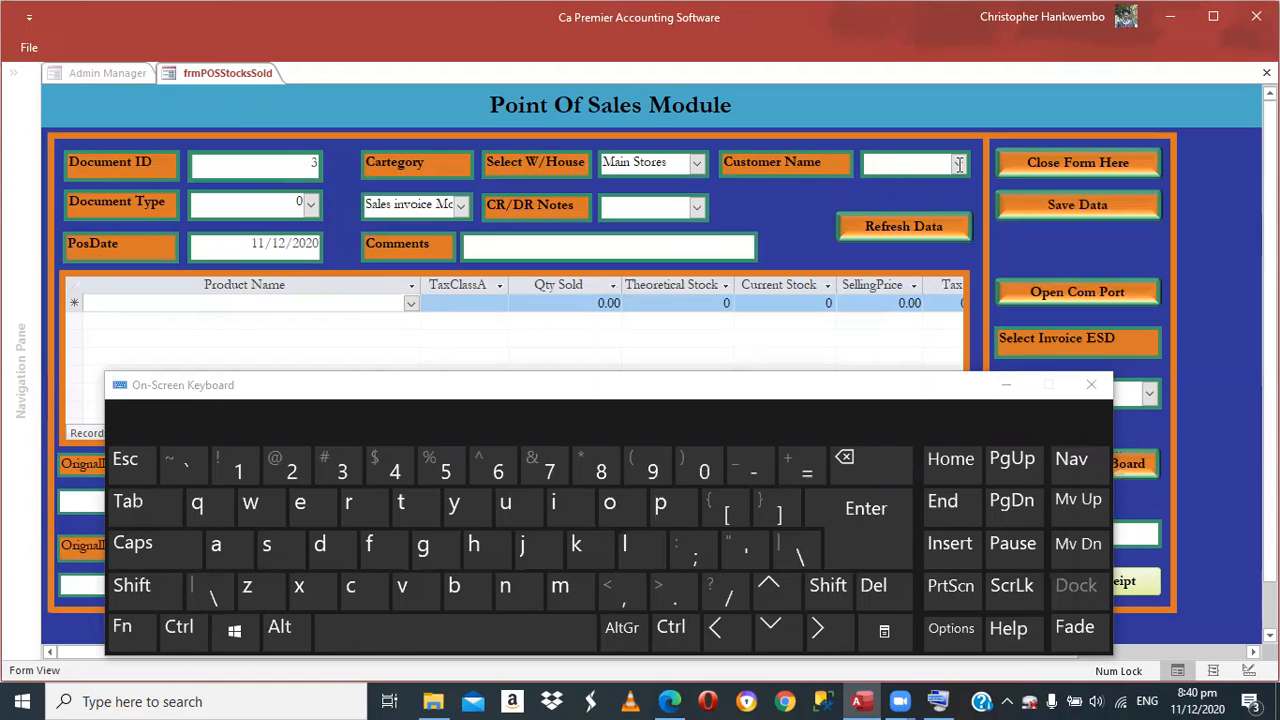
mouse_move(964, 170)
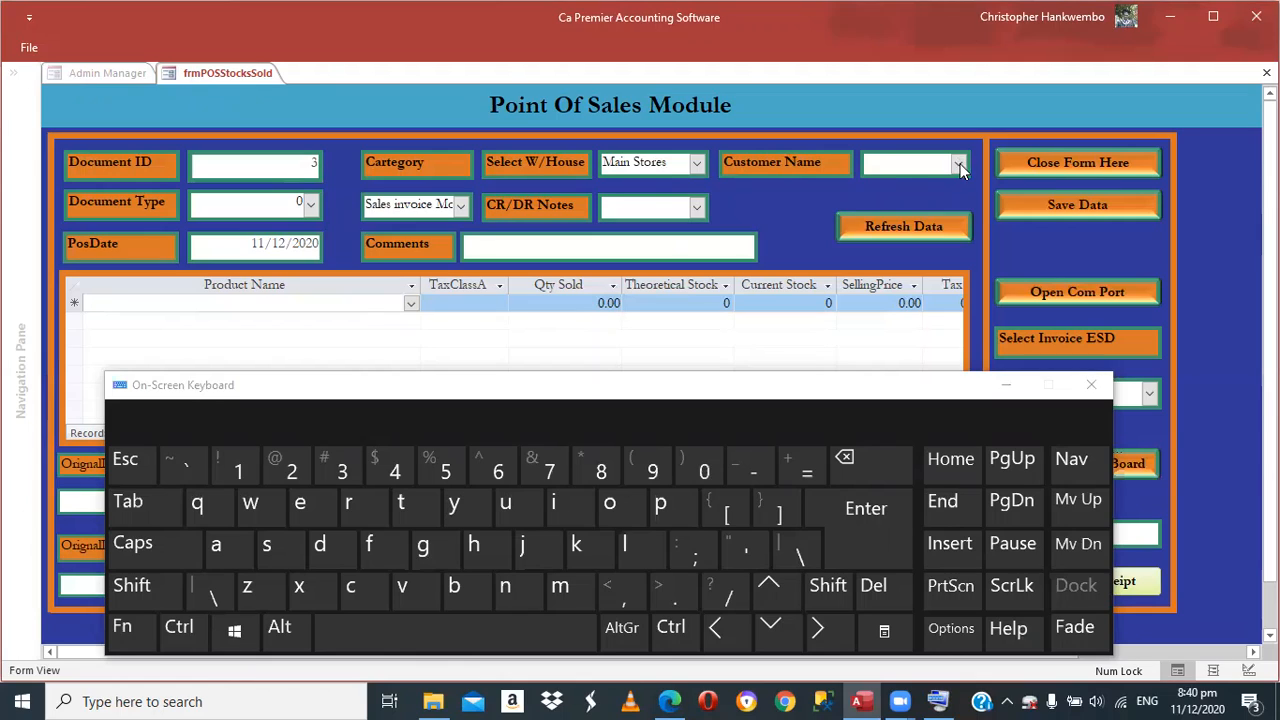
- Choose Cash Sales as the customer for the sale
left_click(952, 164)
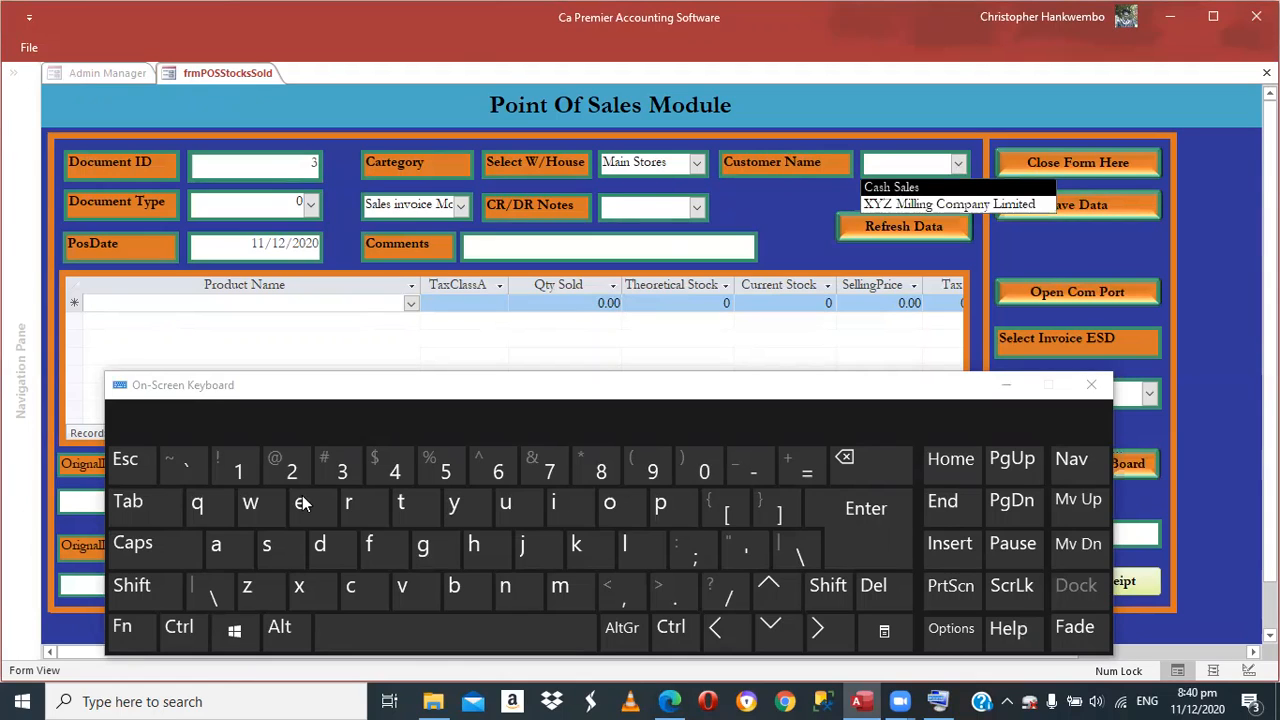
left_click(892, 188)
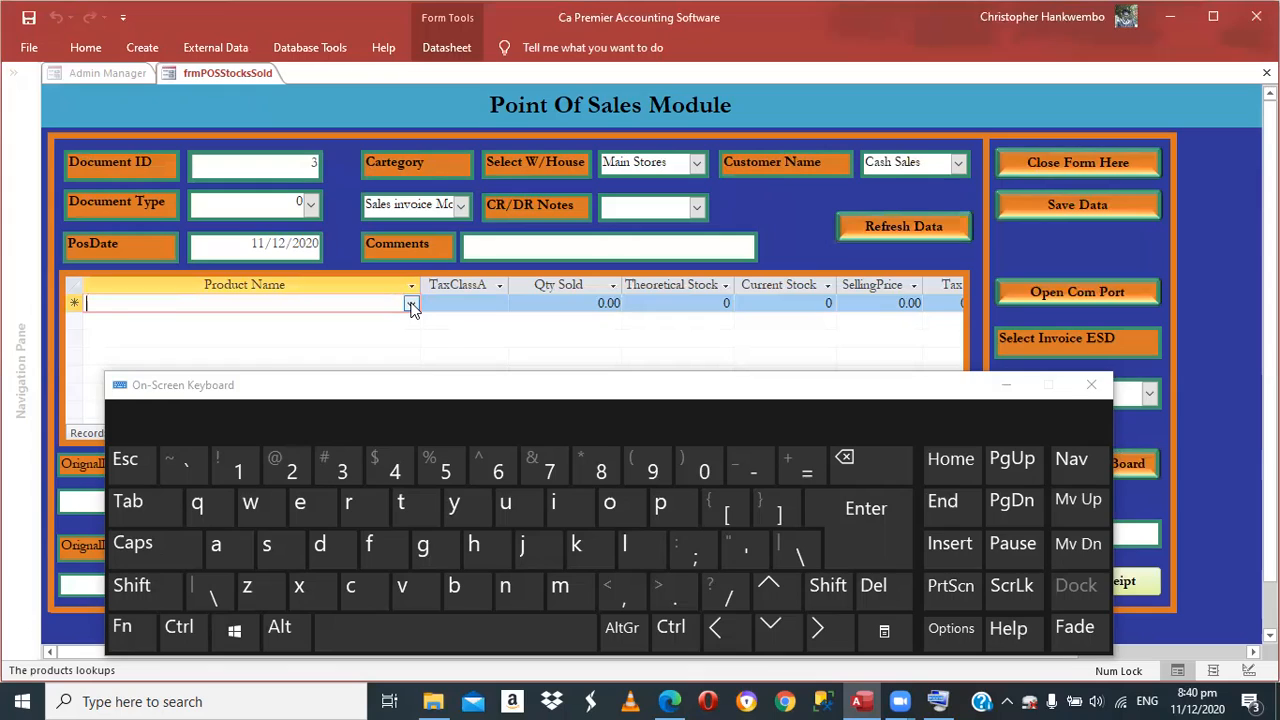
- Add a sale line for Bread Rolls Case with quantity 1 at price 120.00
left_click(408, 304)
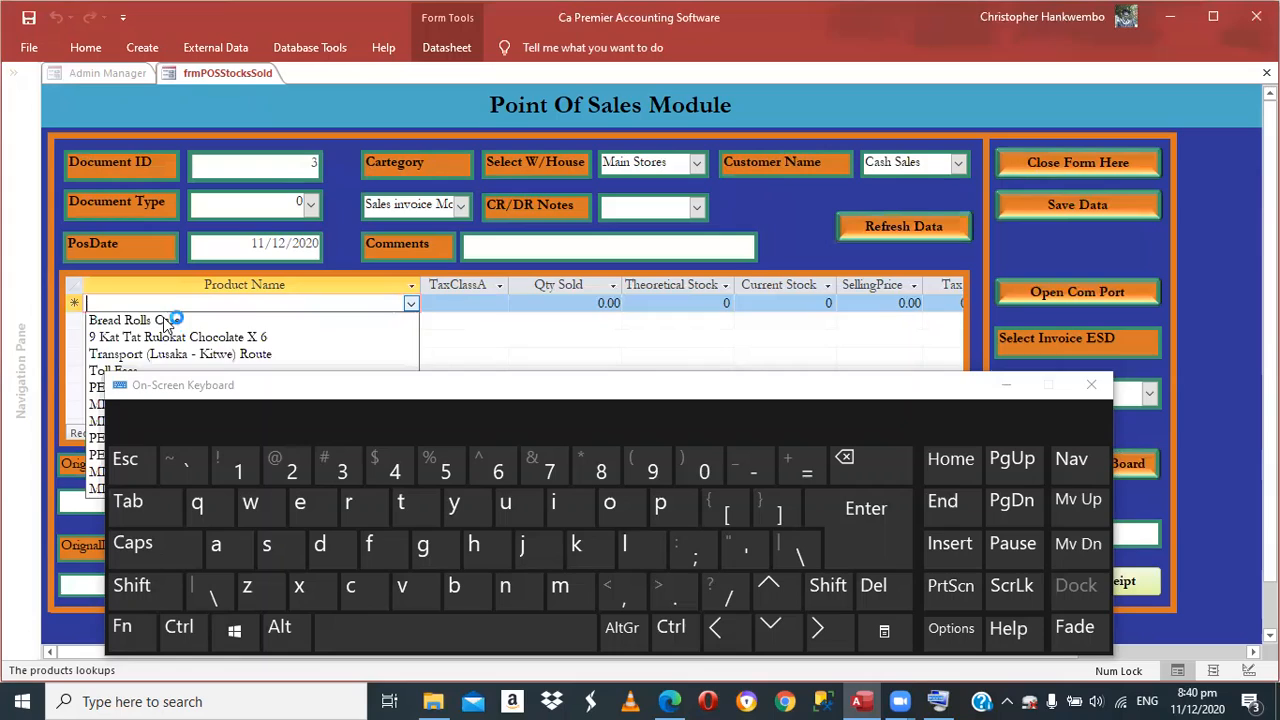
left_click(130, 320)
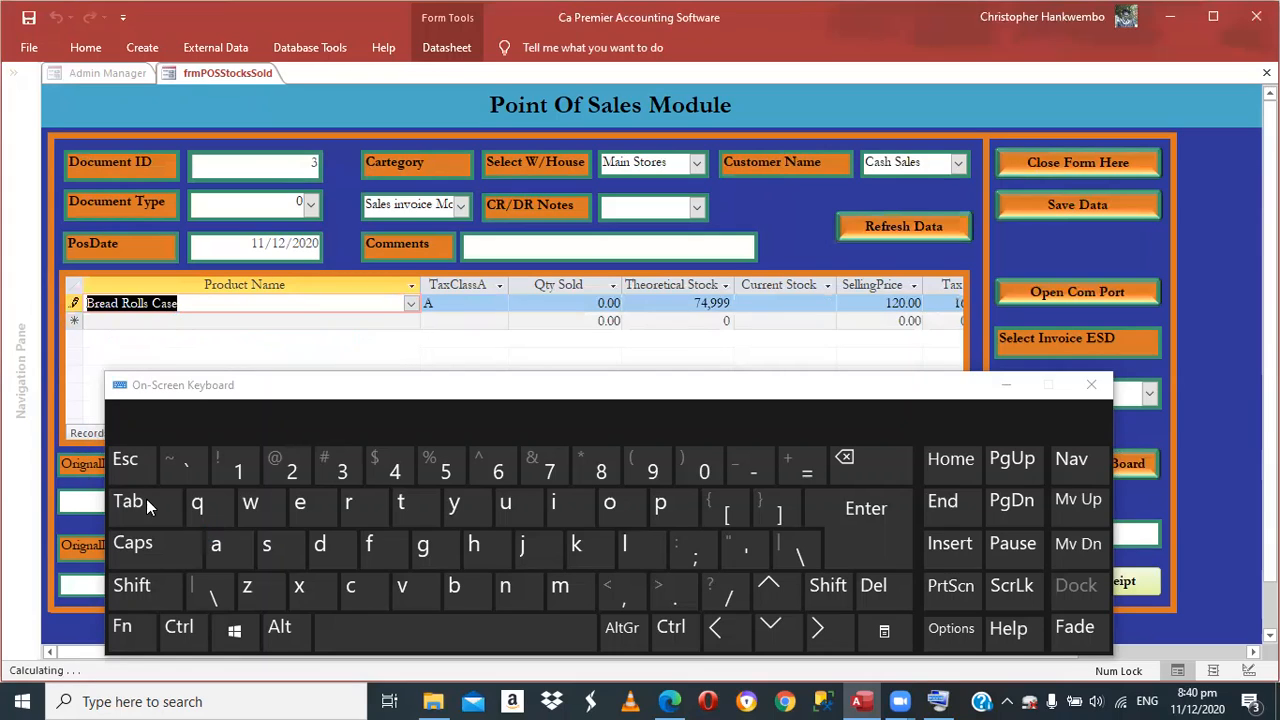
left_click(130, 502)
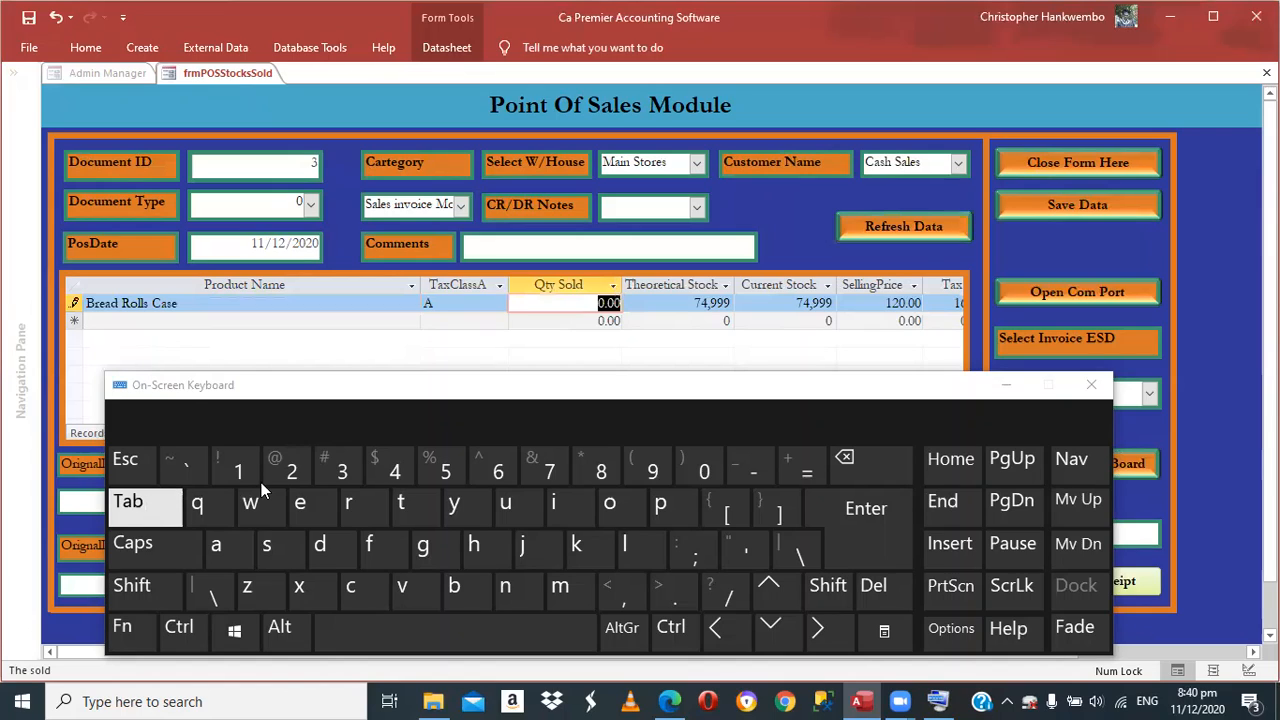
left_click(236, 468)
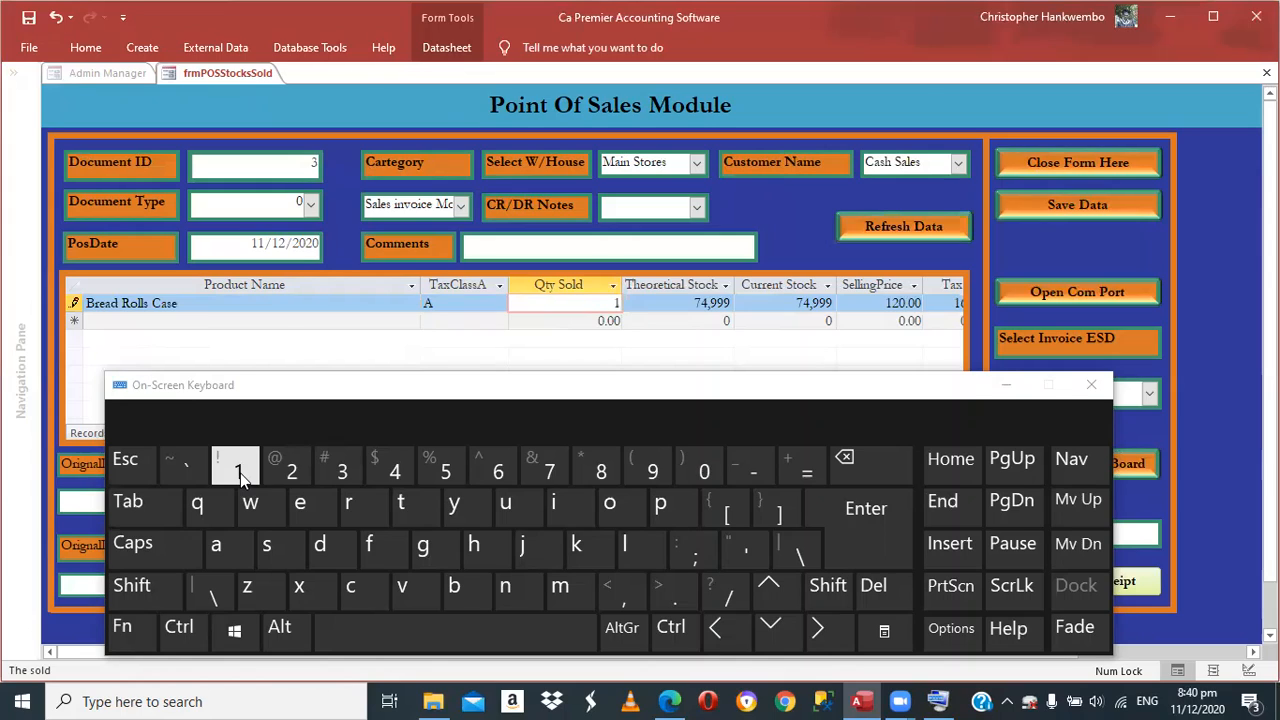
mouse_move(236, 512)
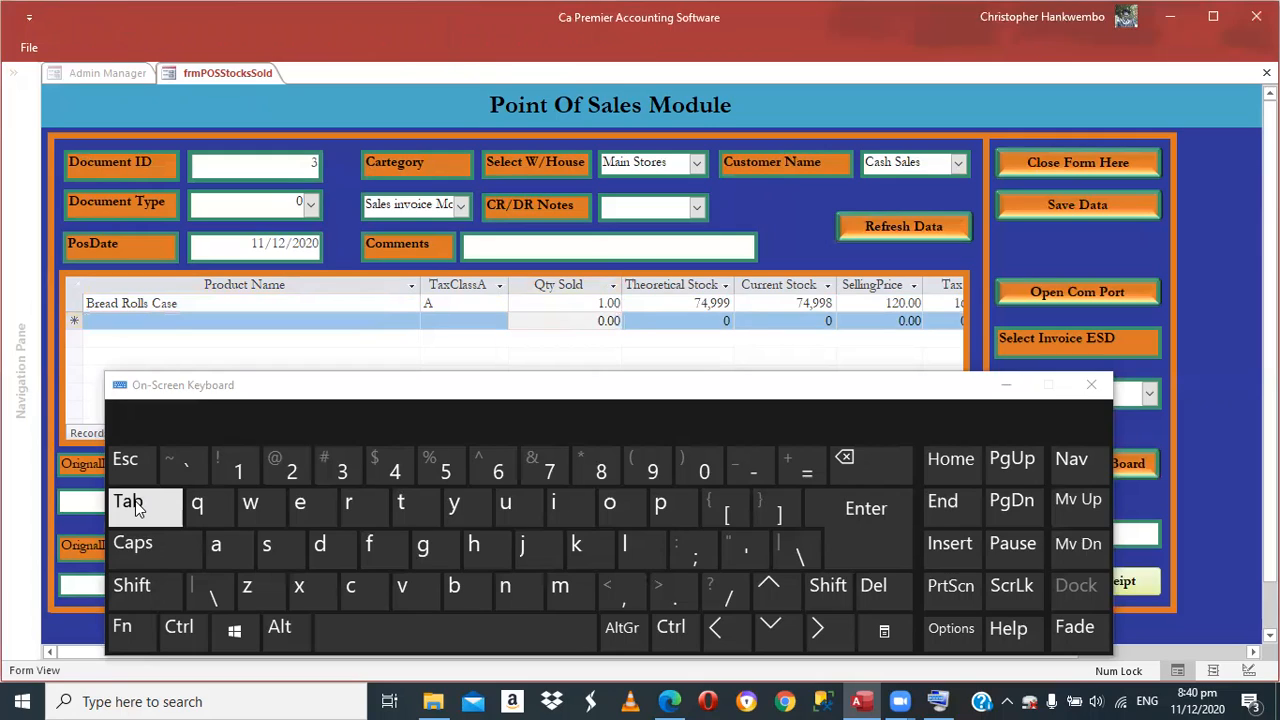
- Enter 140 as cash received against the 139.20 total and submit it
left_click(390, 468)
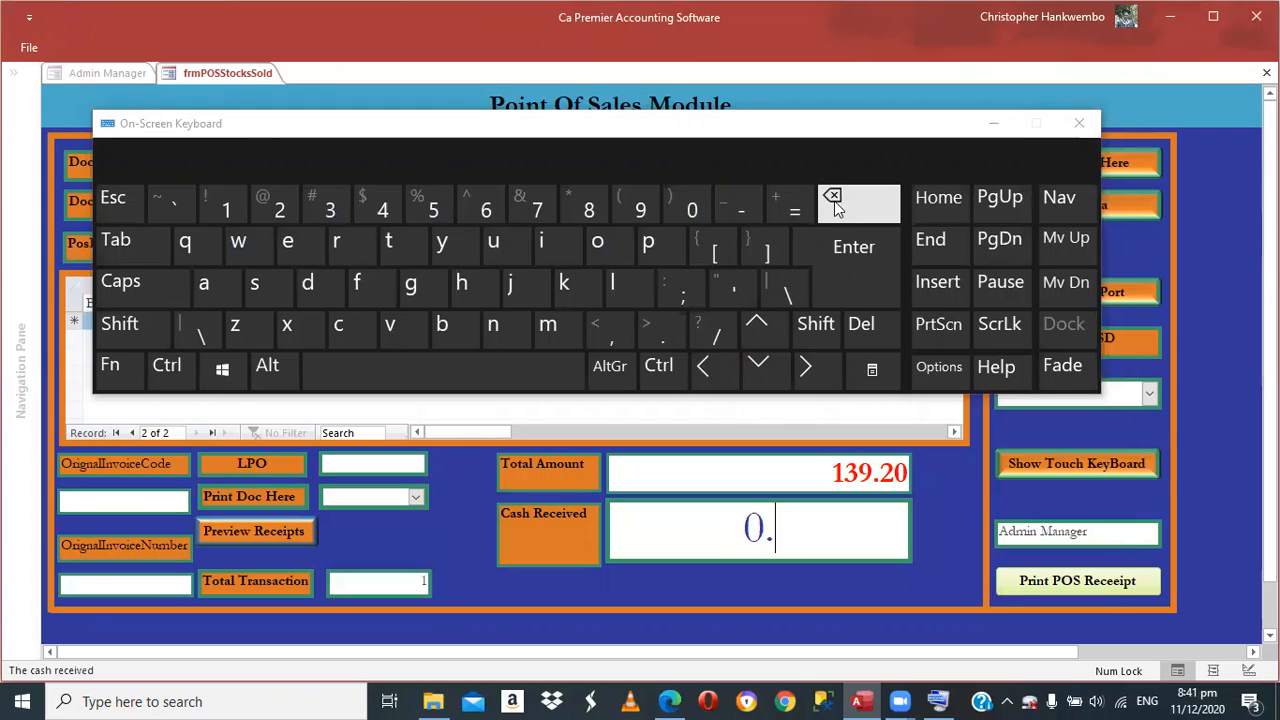
left_click(832, 196)
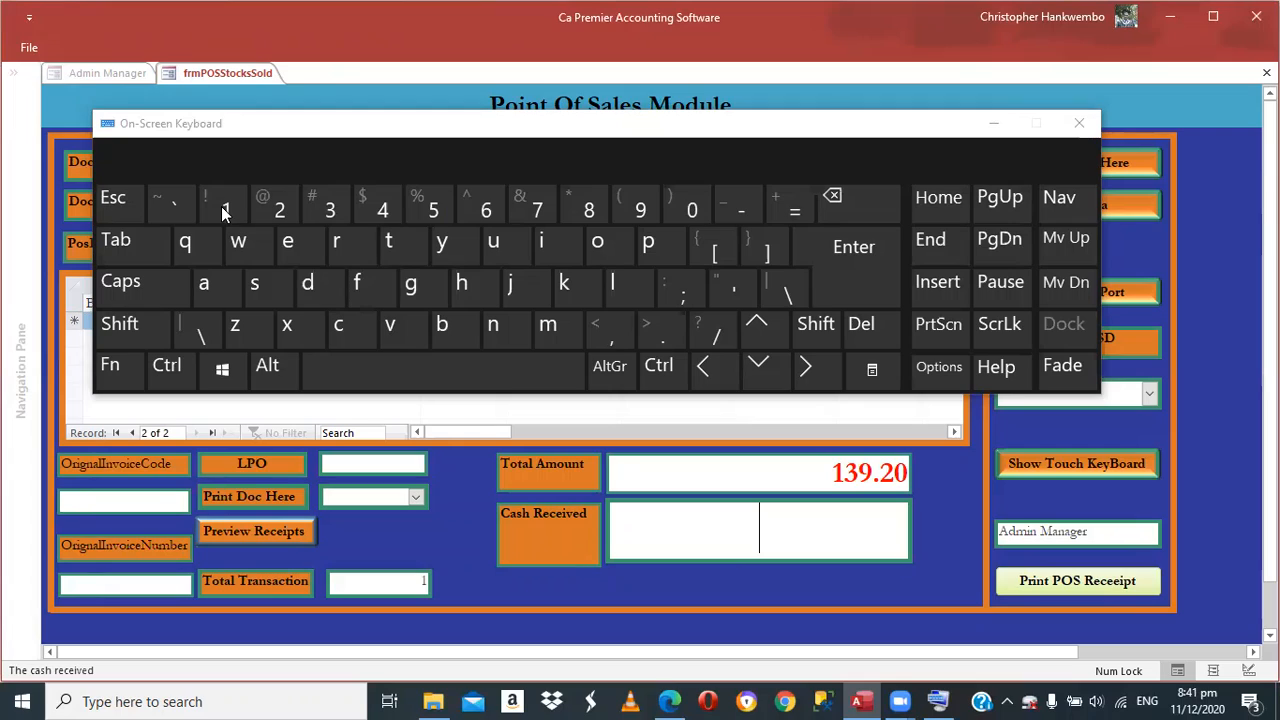
left_click(224, 204)
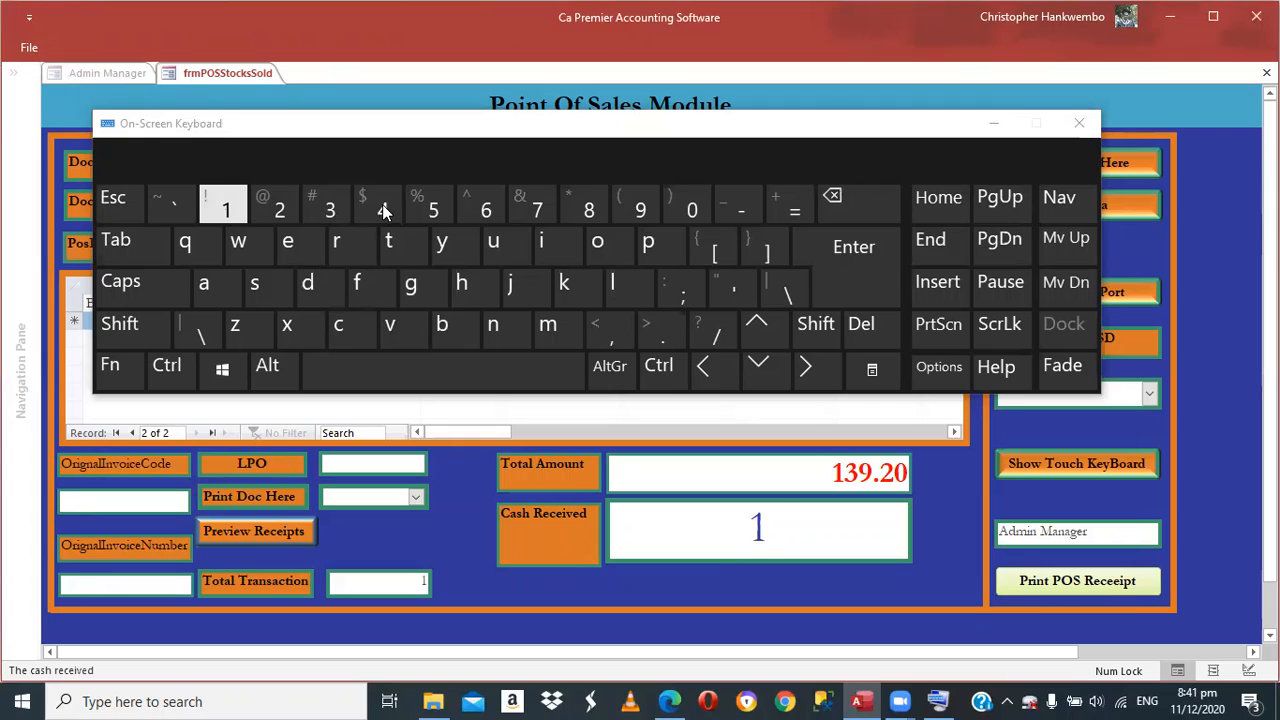
left_click(376, 204)
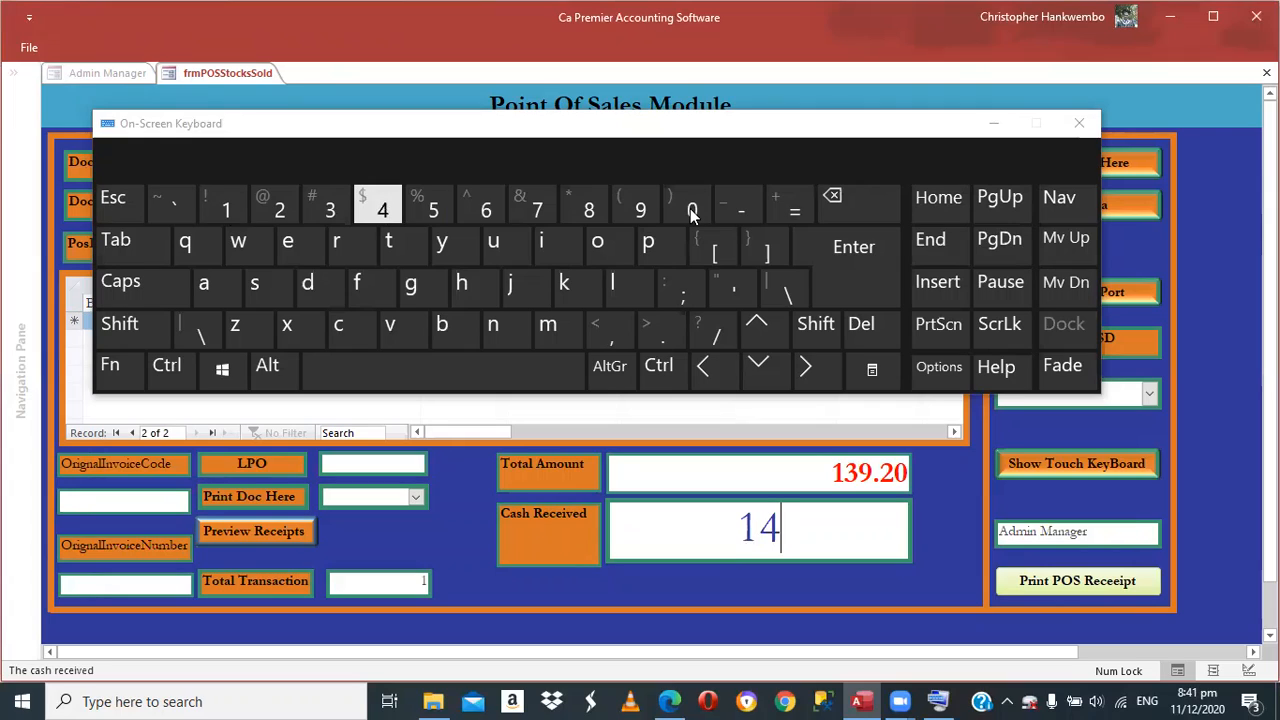
left_click(688, 204)
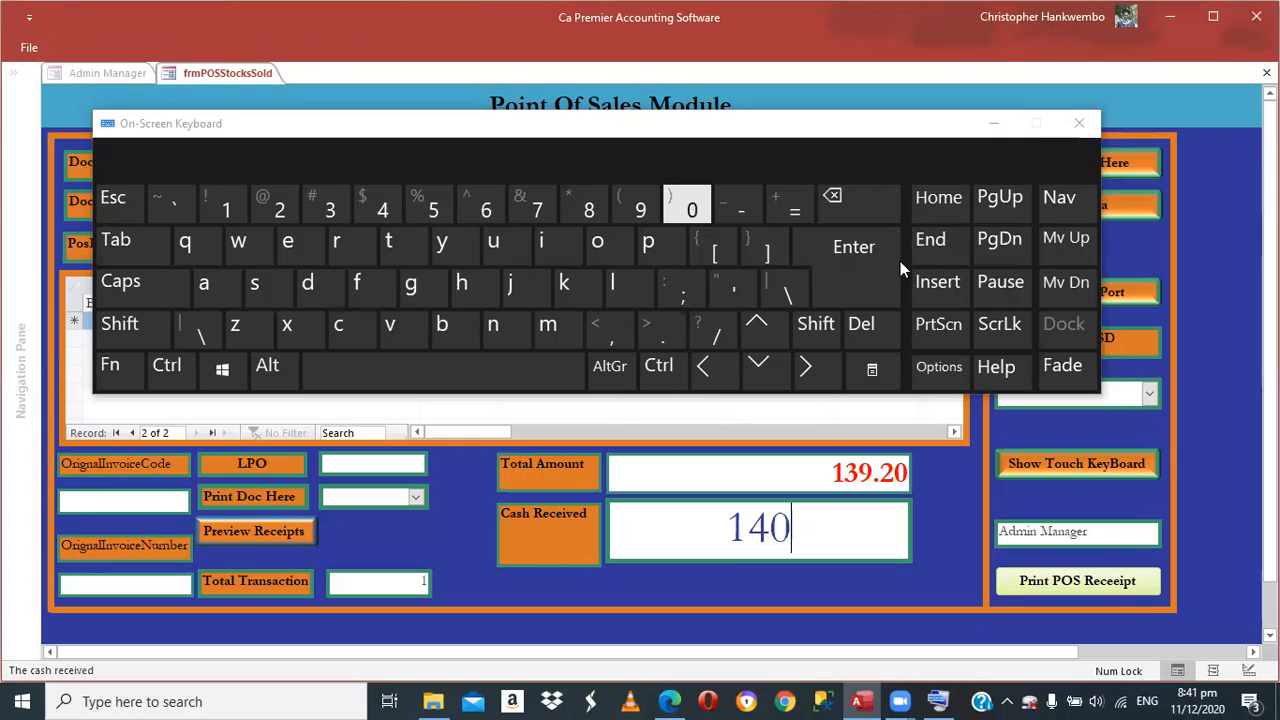
left_click(852, 248)
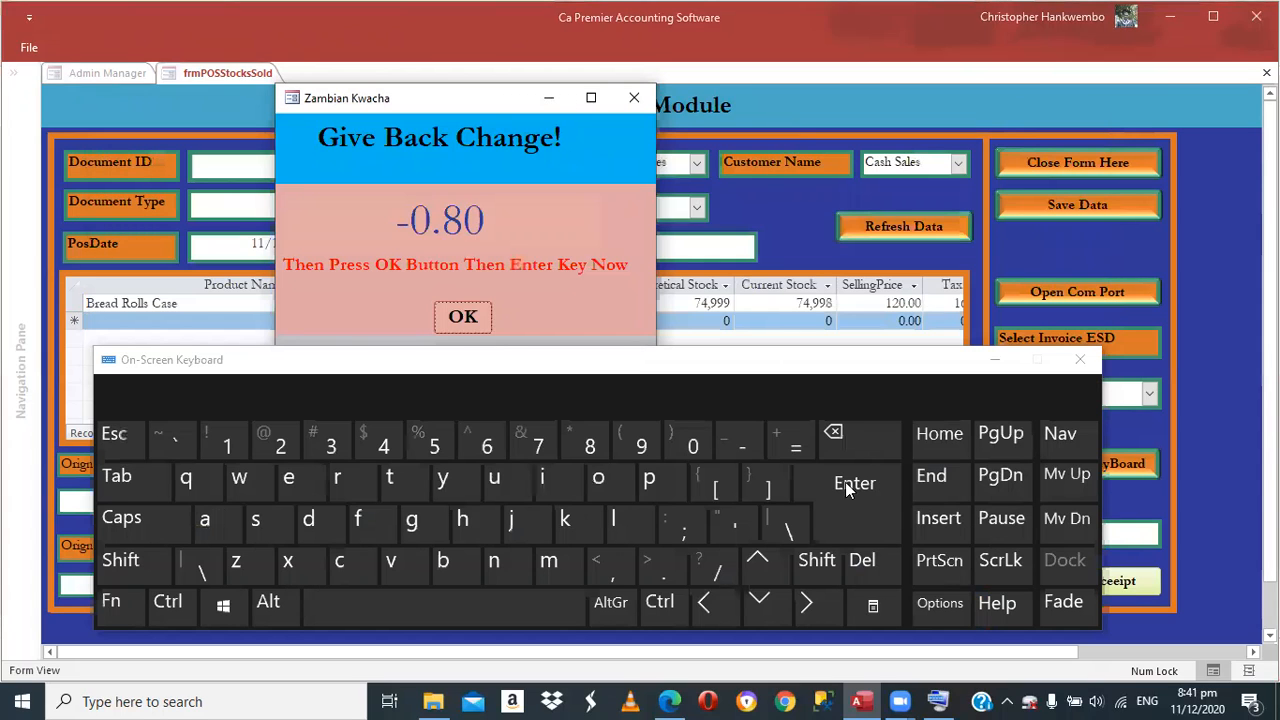
- Acknowledge the -0.80 change due, clearing the form for a new sale
left_click(856, 482)
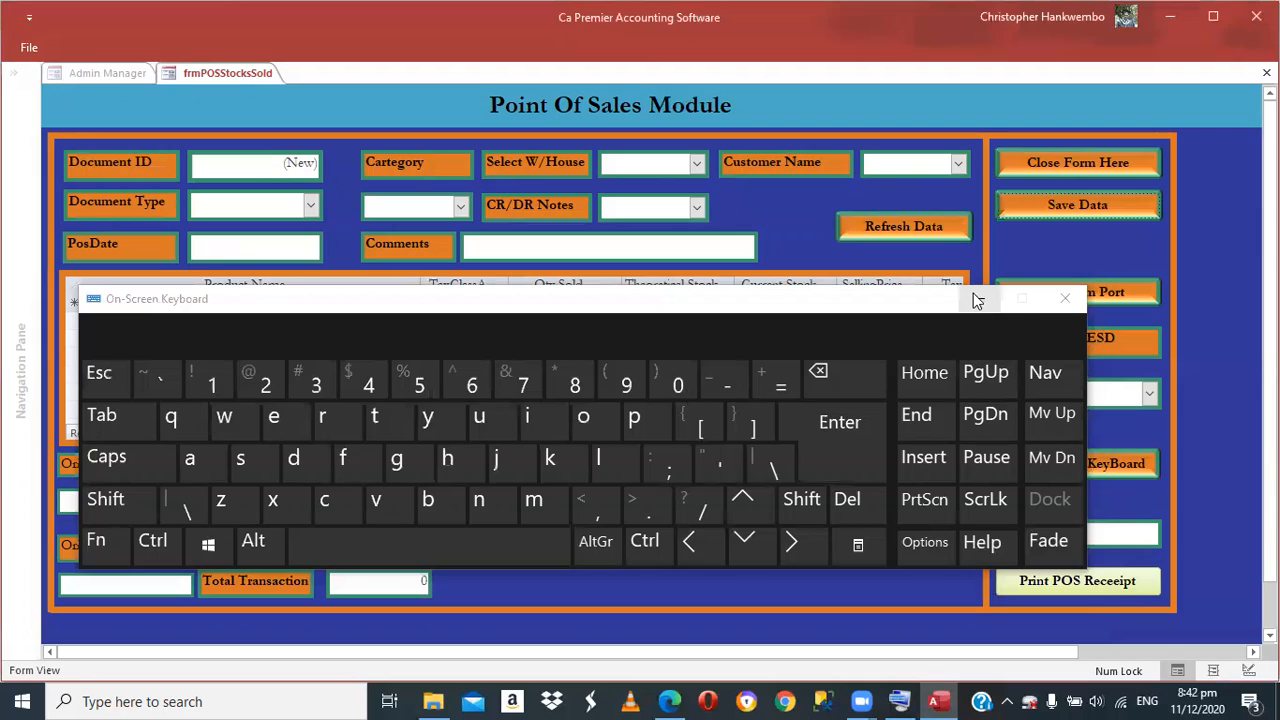
mouse_move(982, 300)
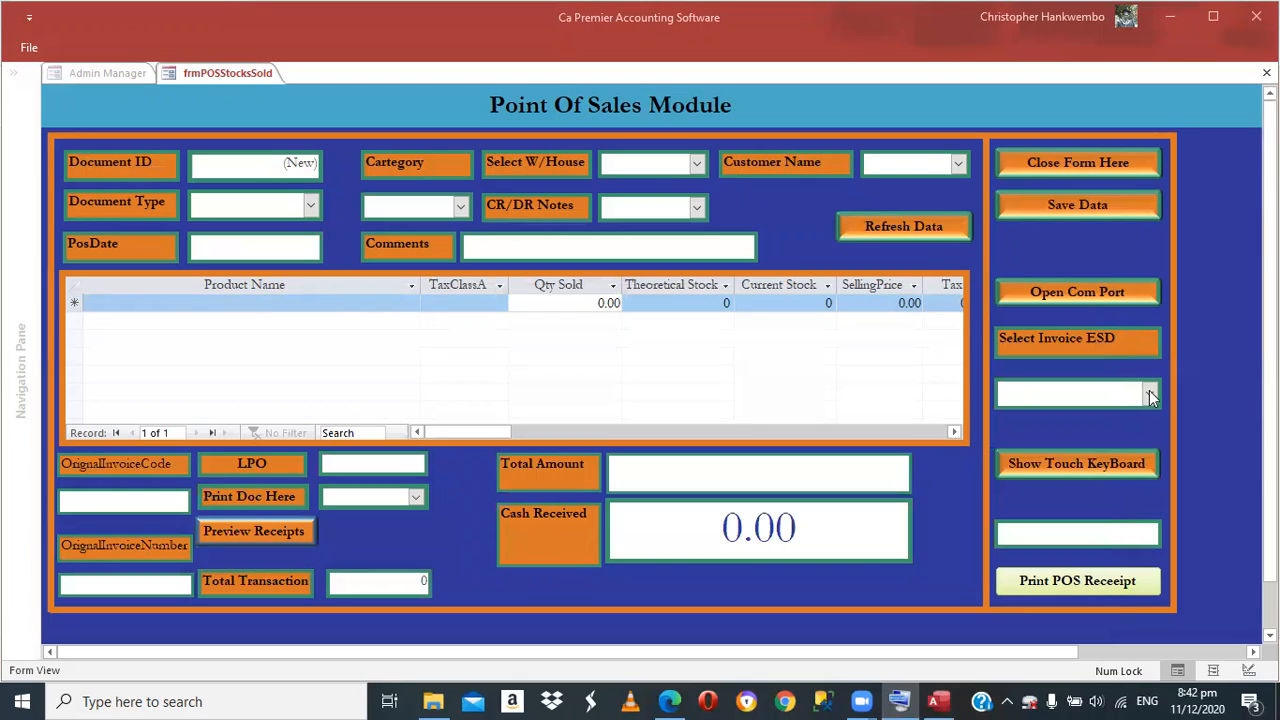
- List the invoices available in the Select Invoice ESD dropdown (entries 2 and 3, dated 11/12/2020)
left_click(1150, 396)
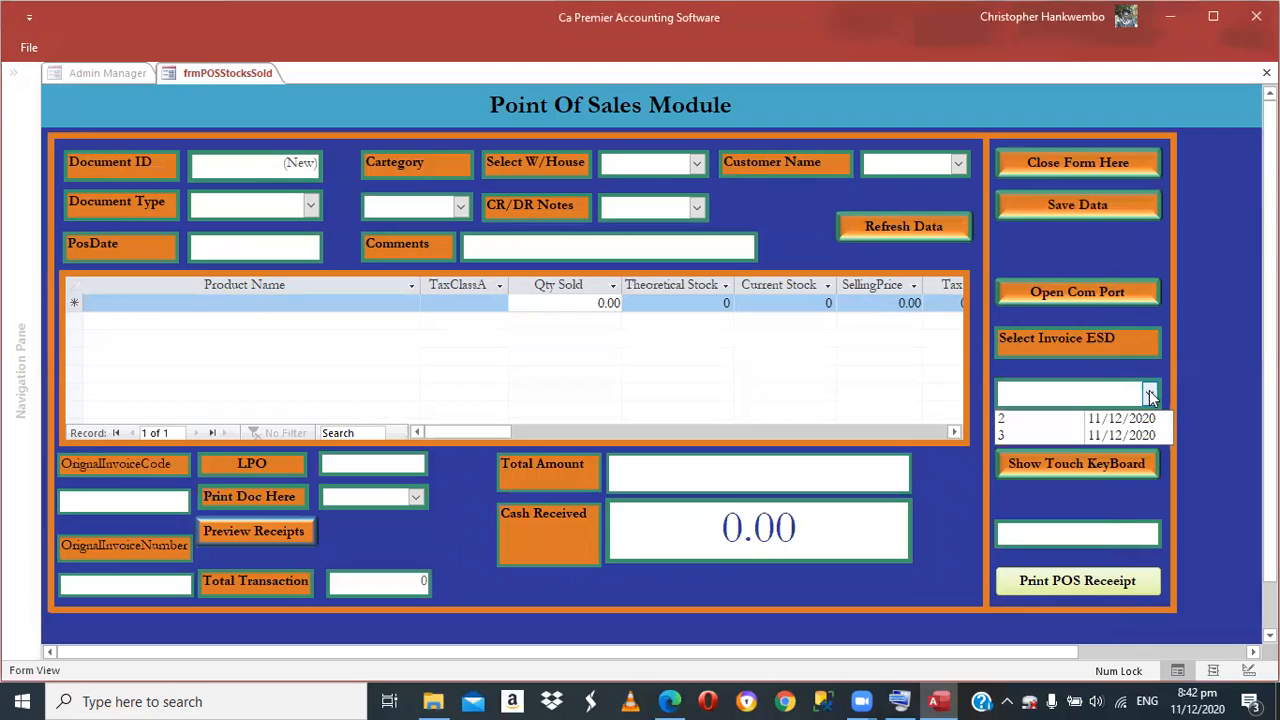
mouse_move(1060, 456)
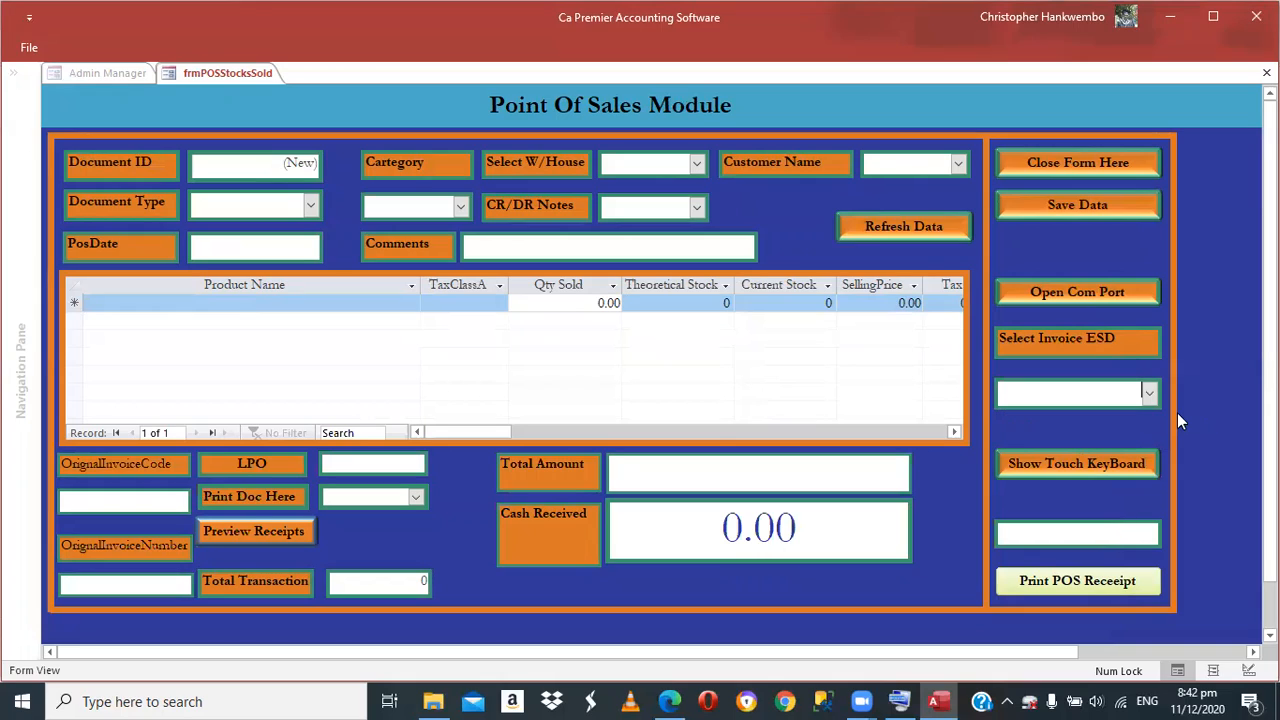
mouse_move(1076, 444)
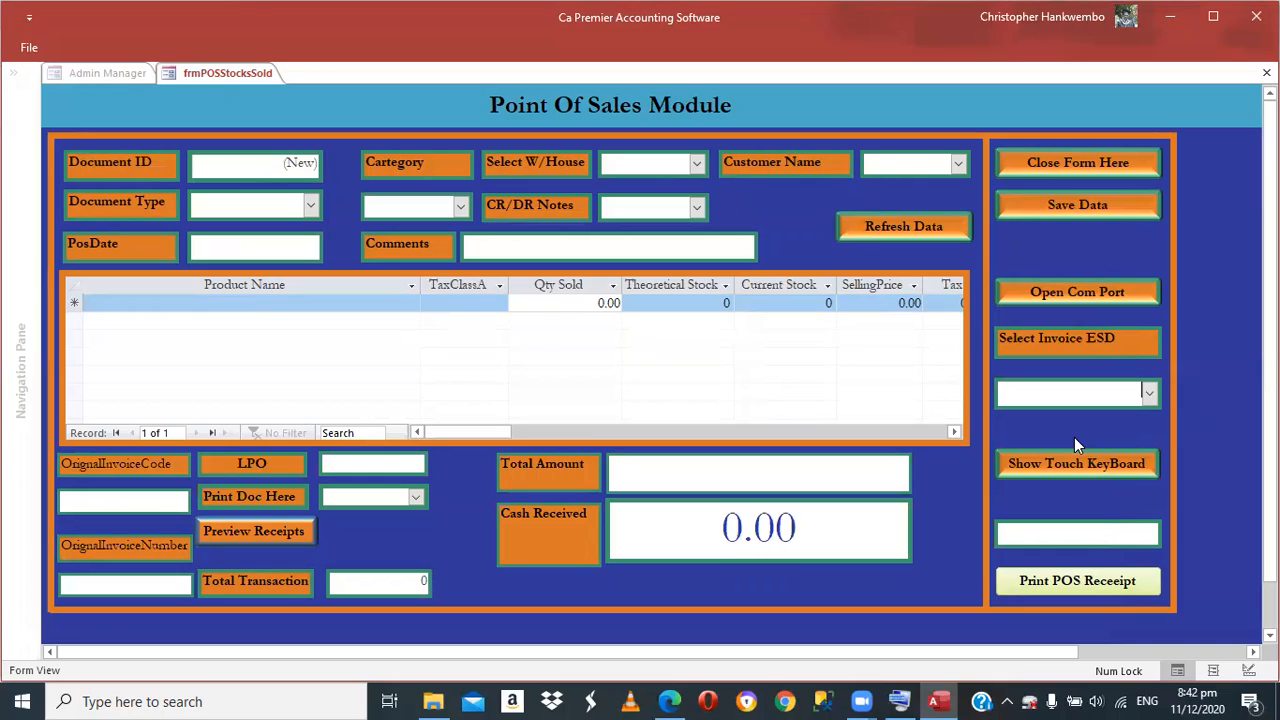
mouse_move(930, 692)
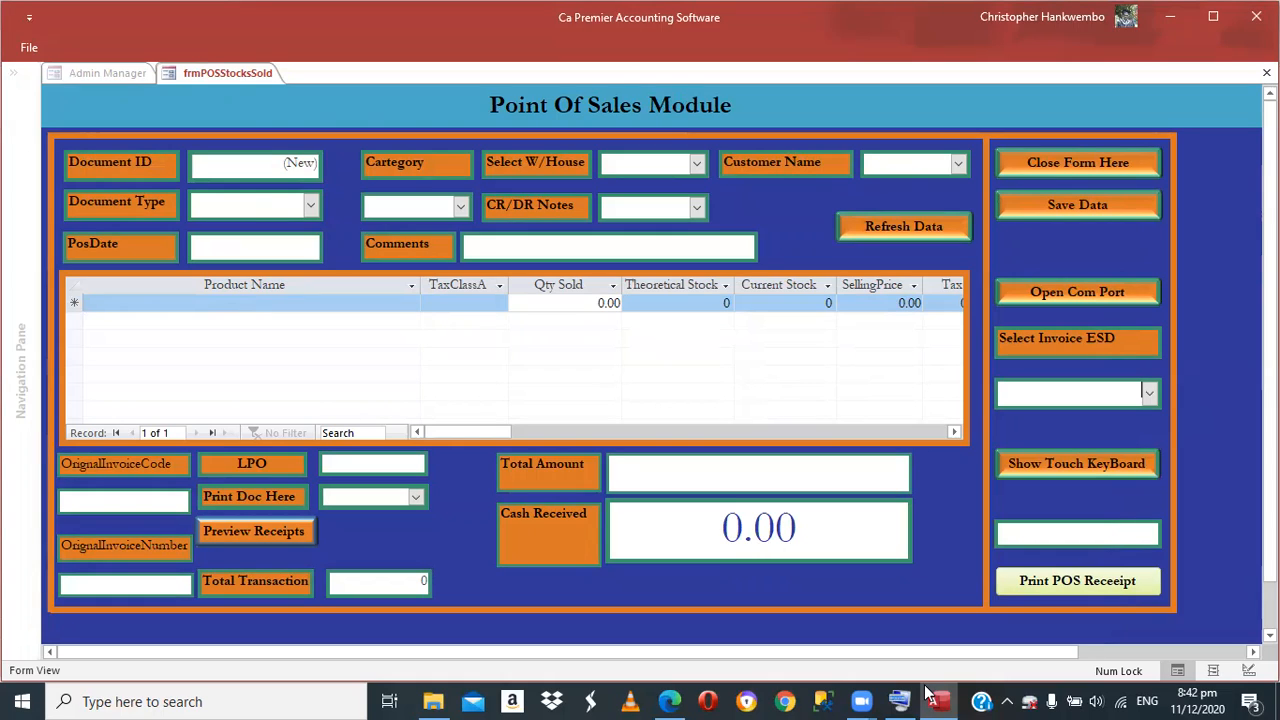
mouse_move(1064, 310)
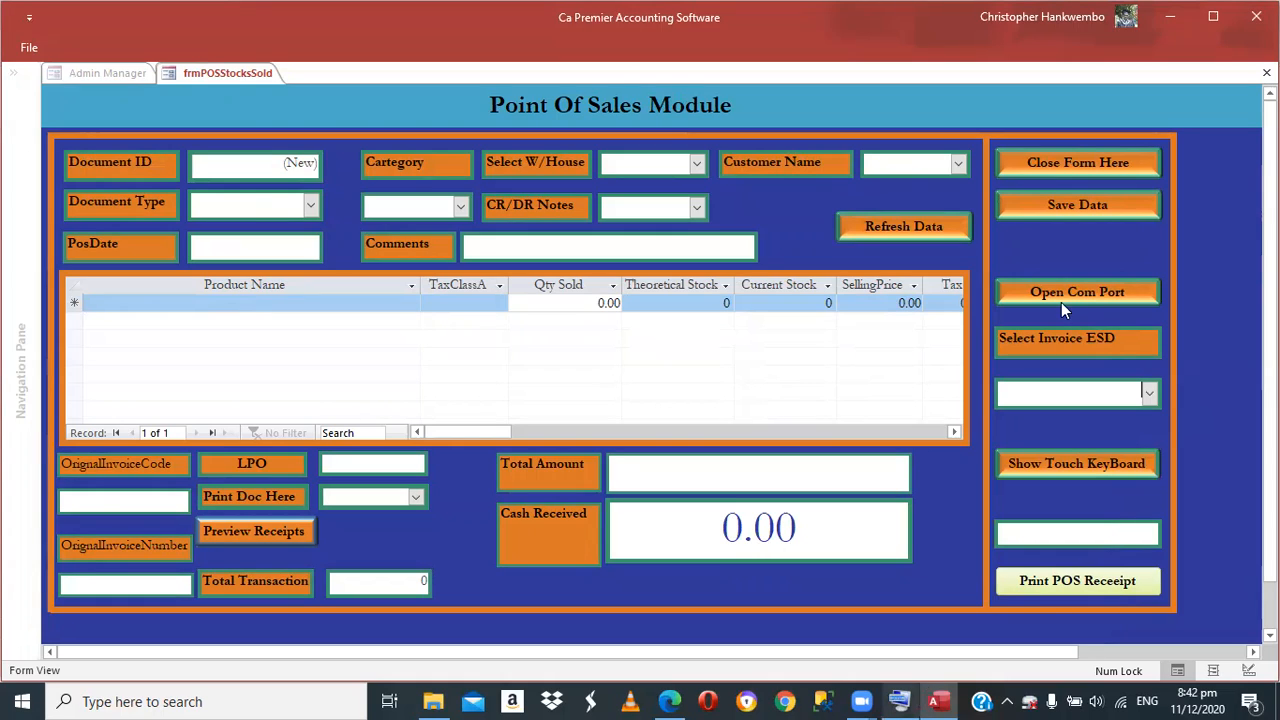
mouse_move(1028, 188)
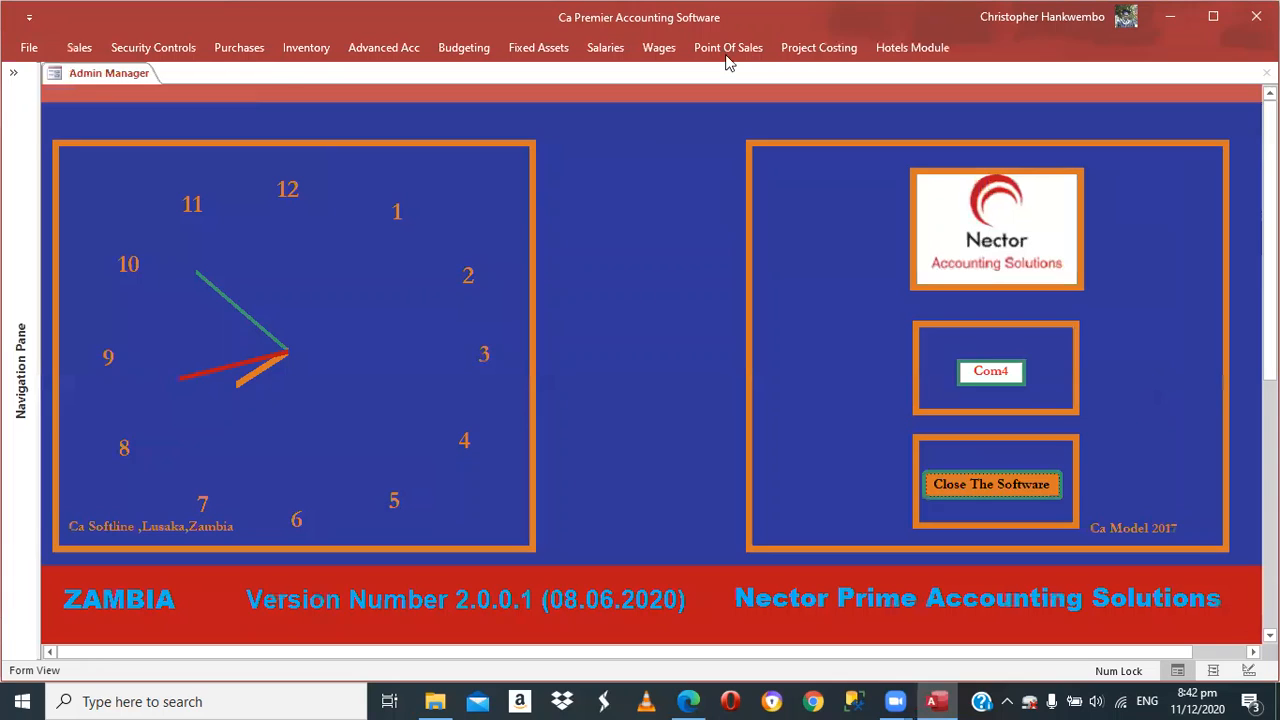
- Send invoice 3 through the com port, acknowledging the port-open and port-closed notices
left_click(728, 48)
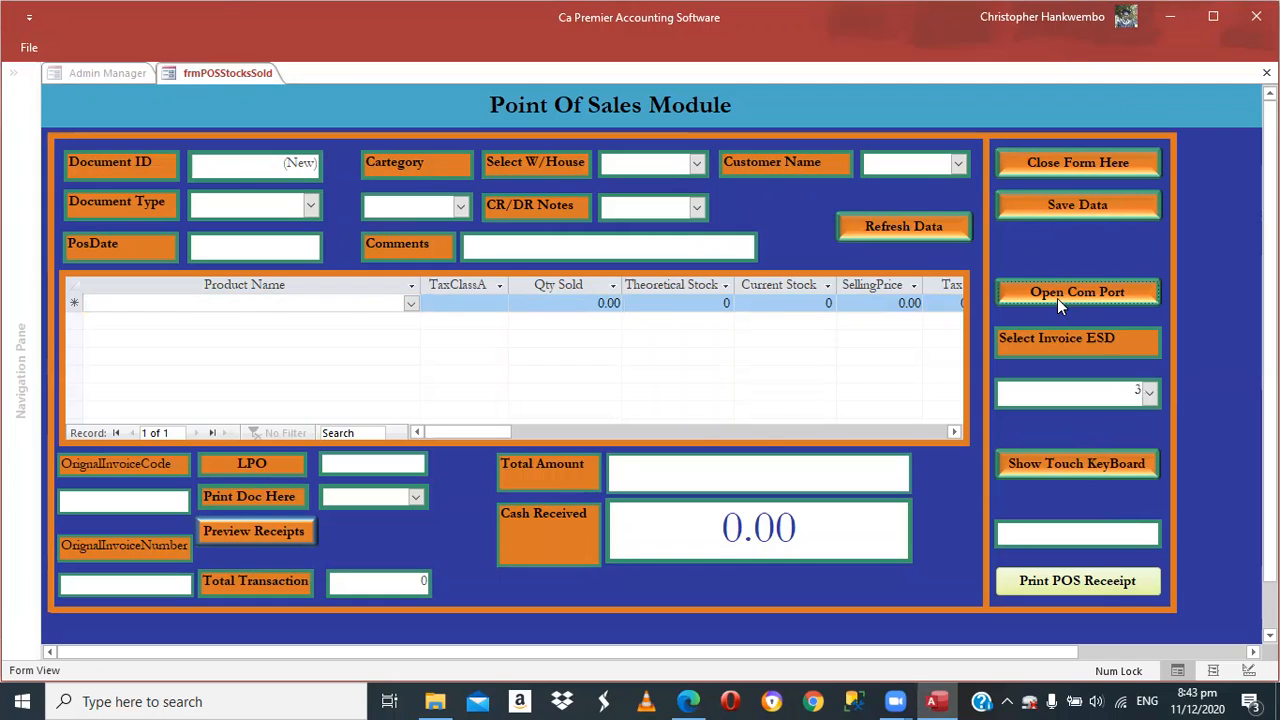
left_click(1078, 292)
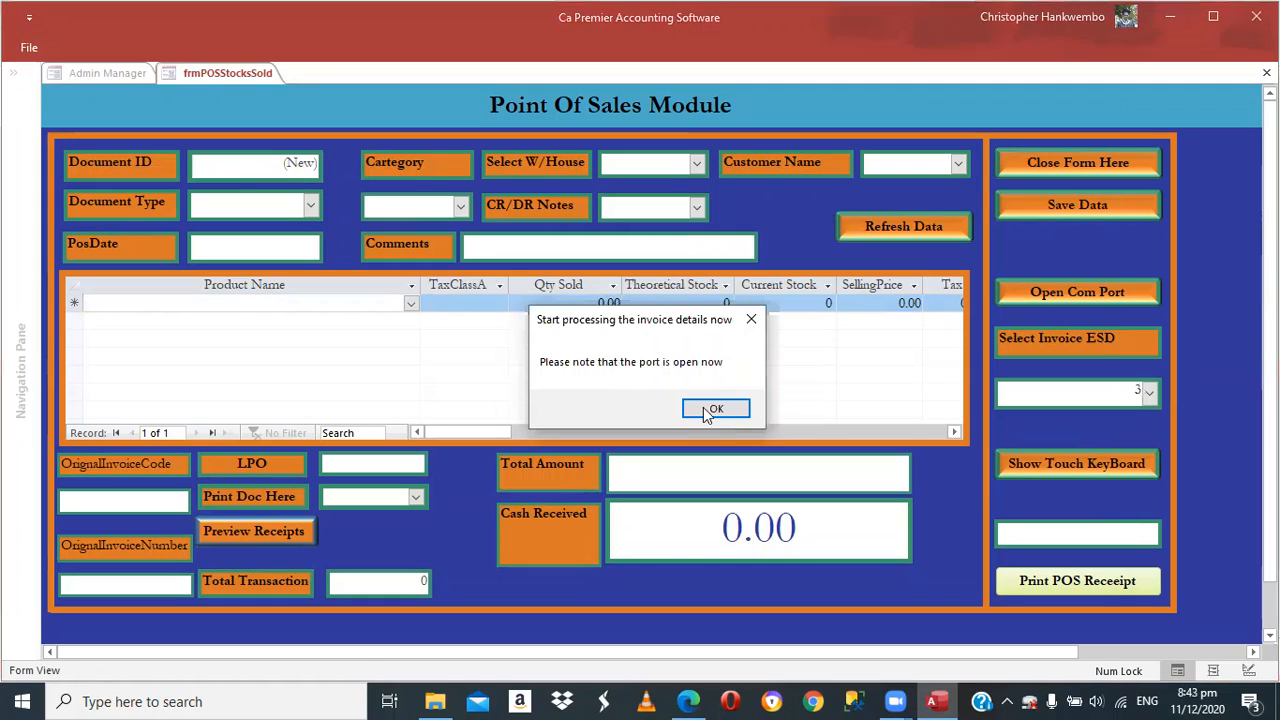
left_click(716, 408)
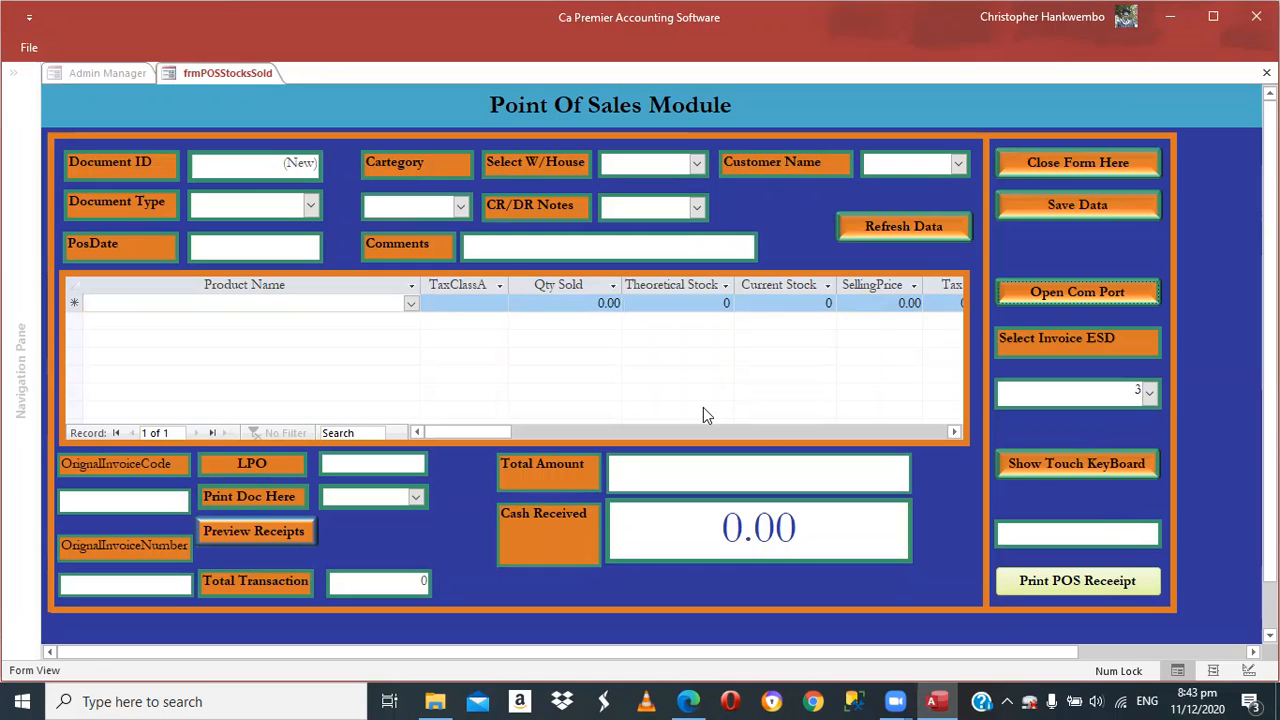
left_click(1076, 292)
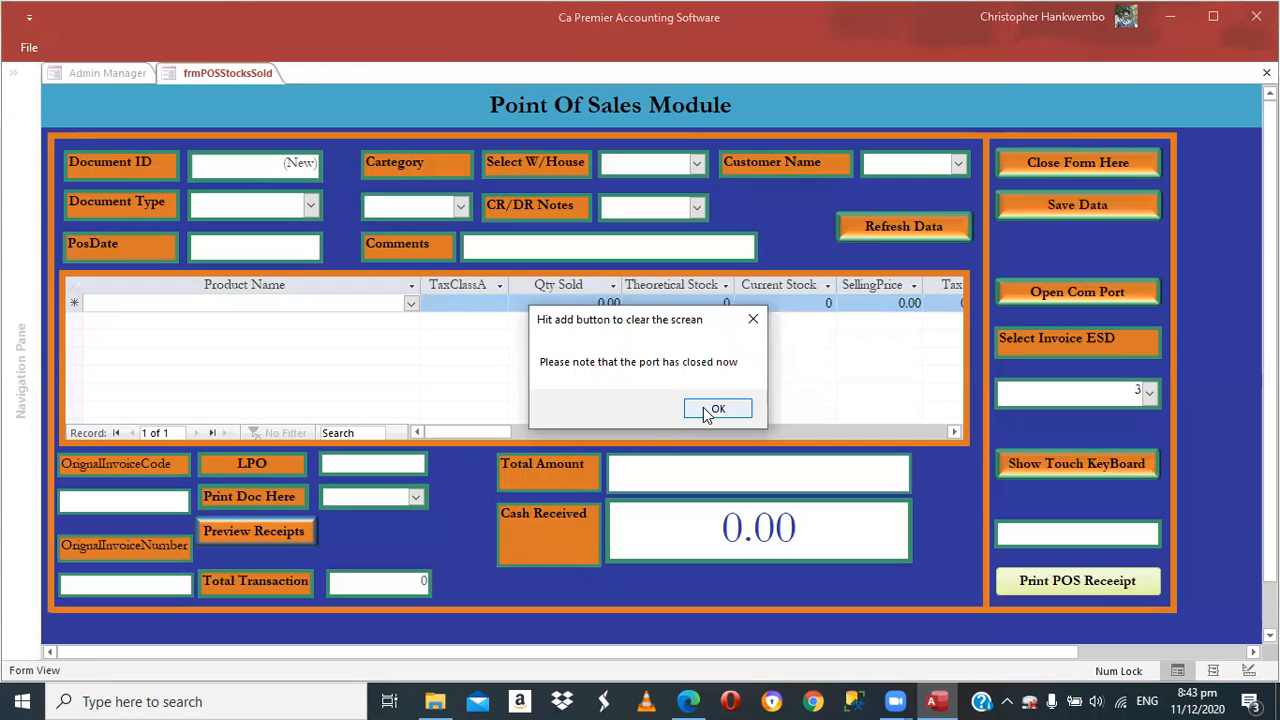
left_click(716, 408)
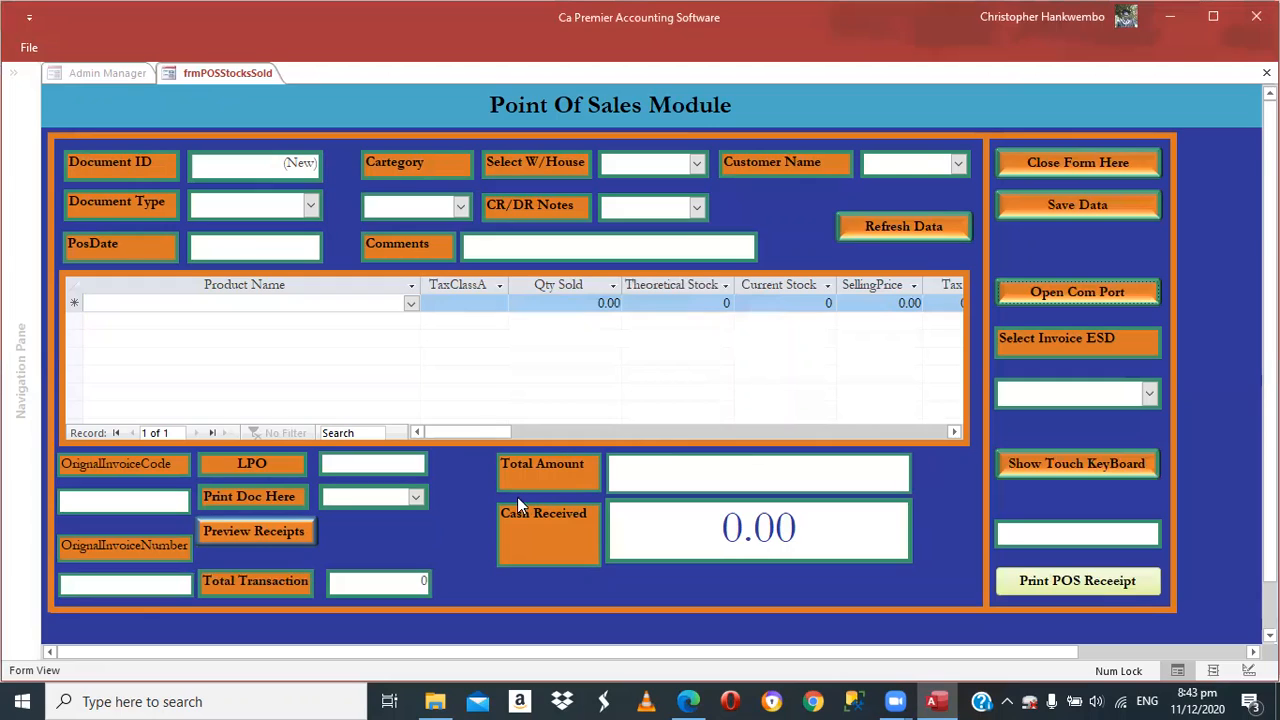
mouse_move(344, 528)
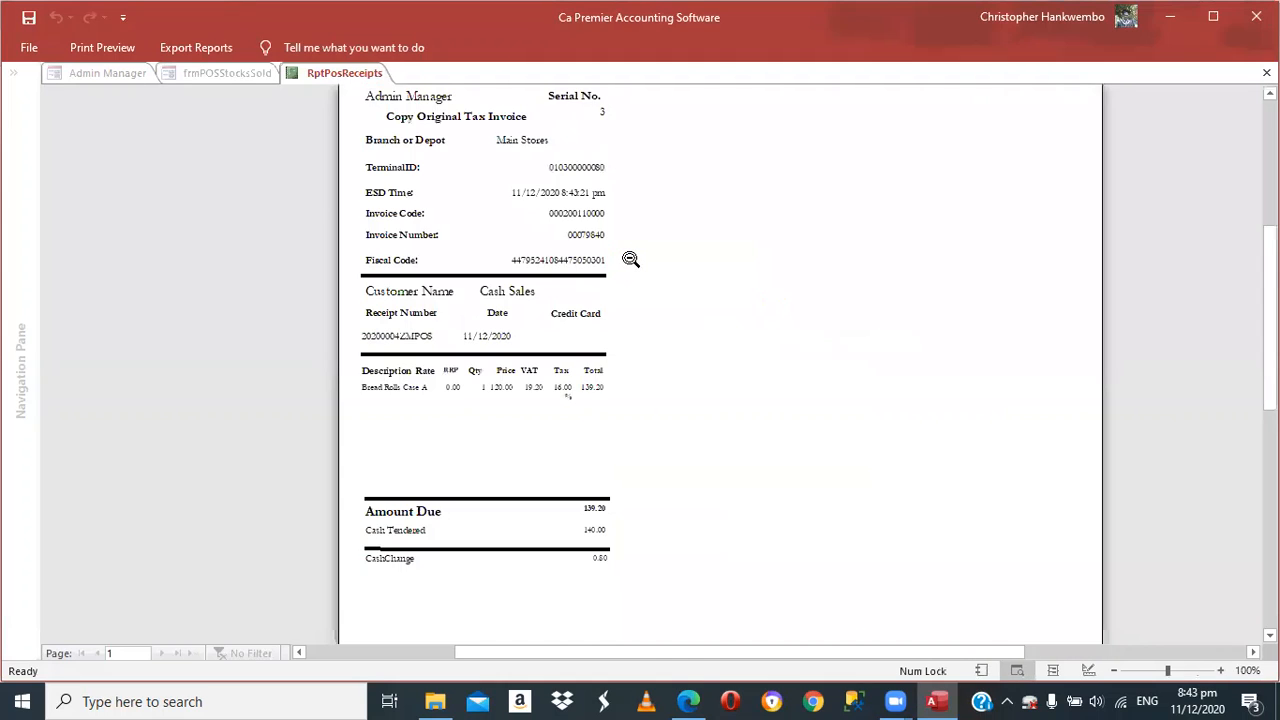
mouse_move(672, 248)
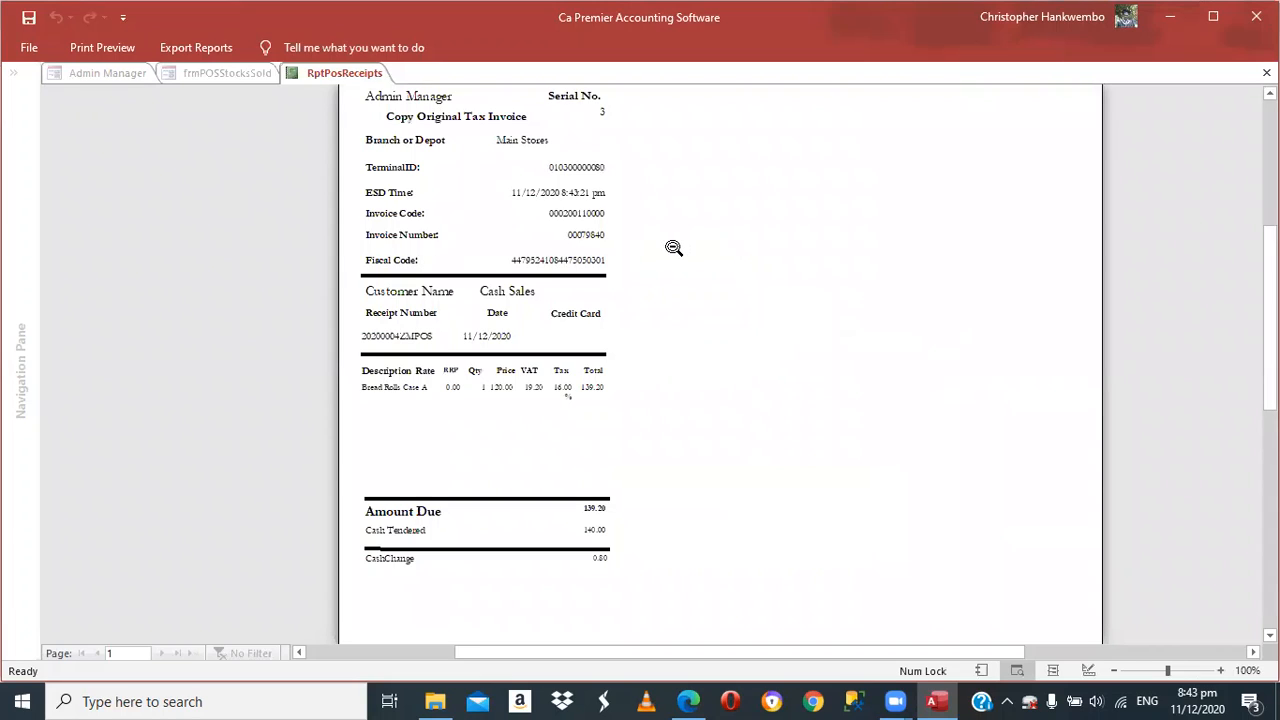
mouse_move(1178, 108)
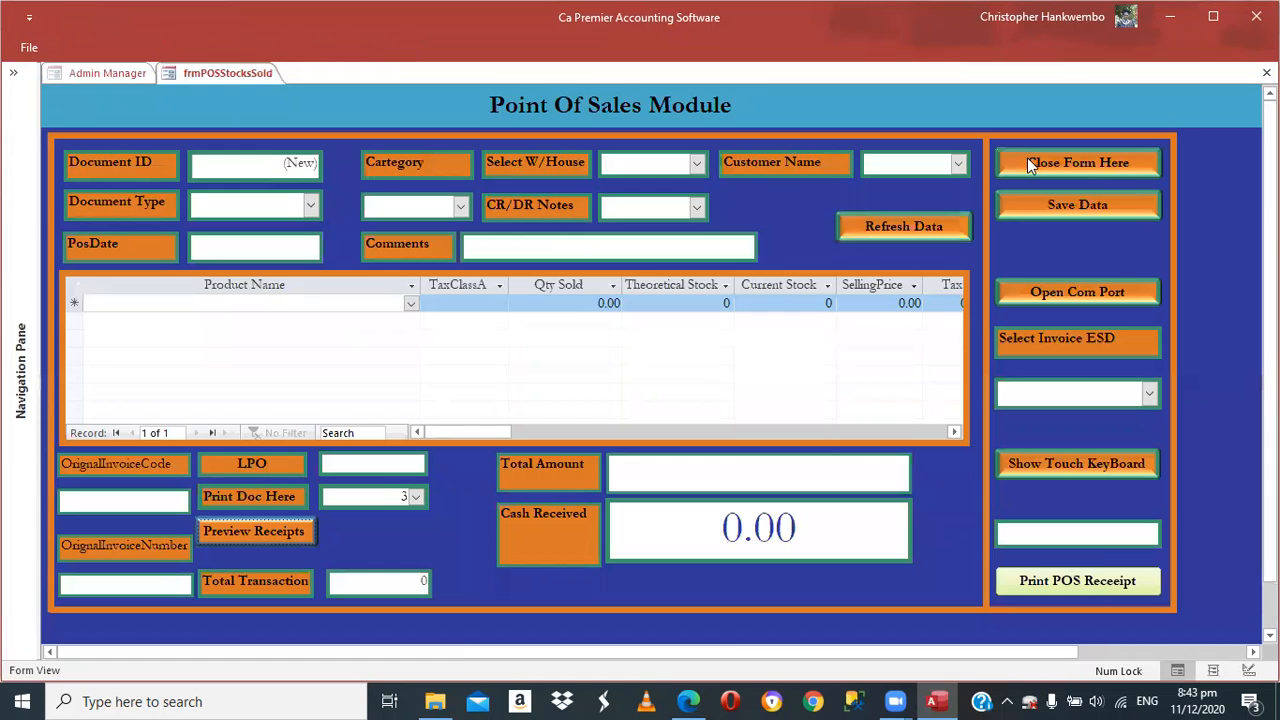
- Close the Point Of Sales form to return to the Admin Manager home screen
left_click(1076, 162)
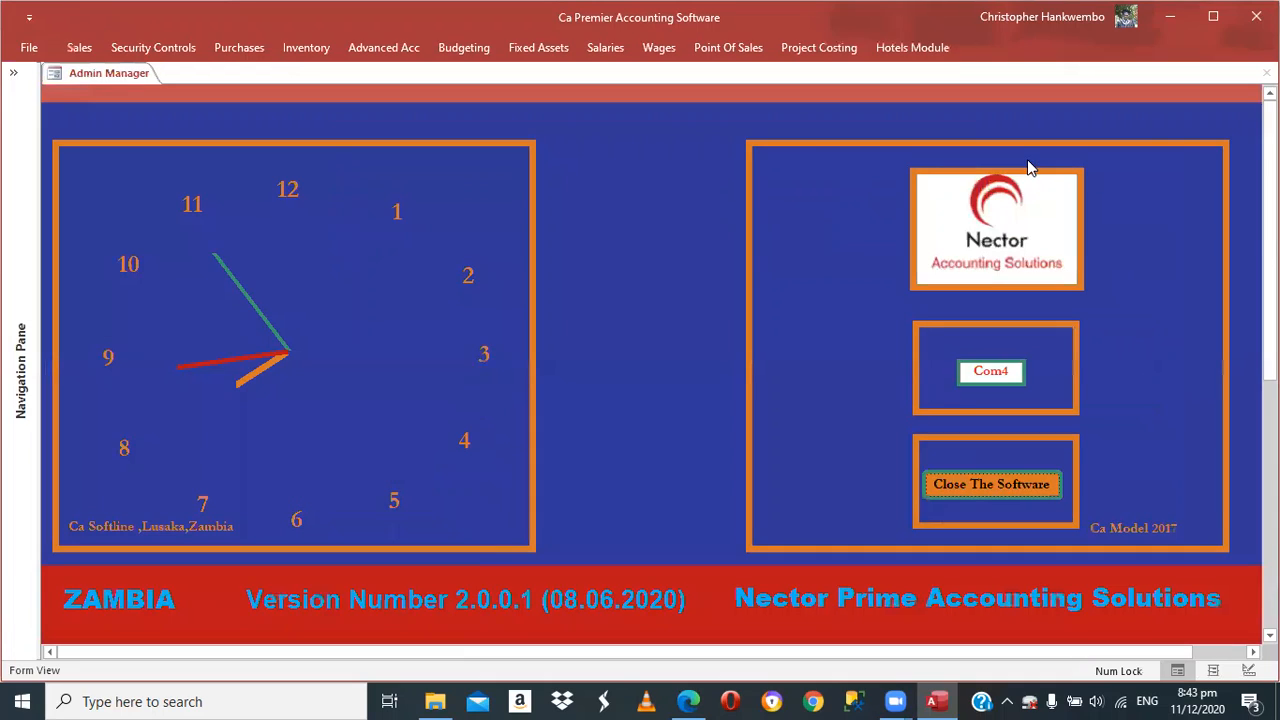
mouse_move(952, 486)
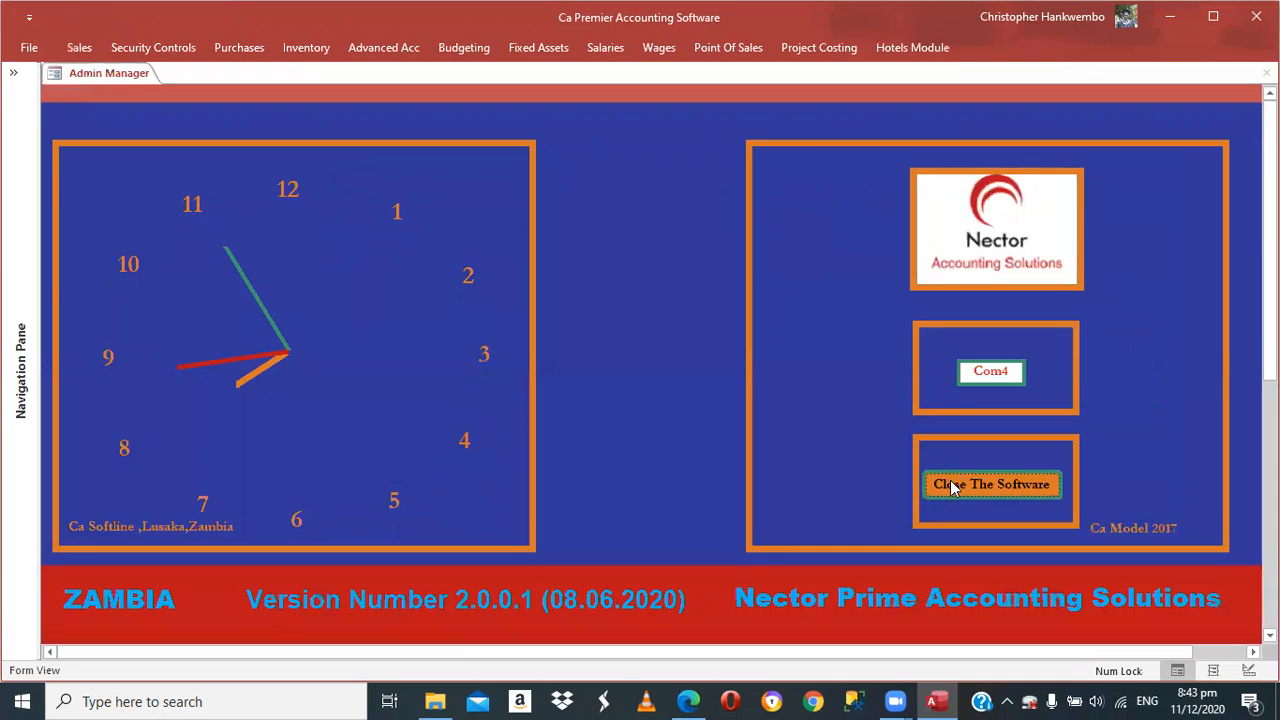